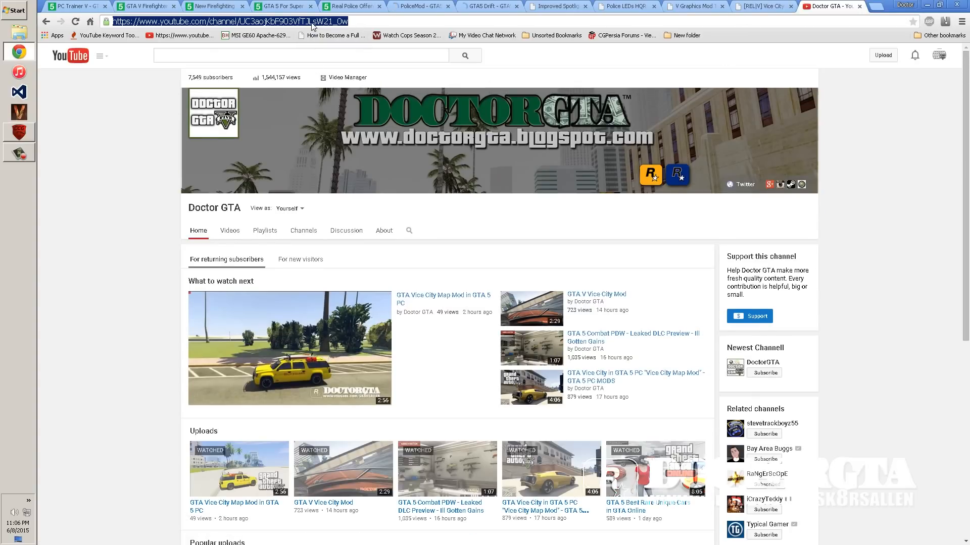
# Step: Download the FiveM pre-release zip from fivem.net and extract it to the Desktop
pyautogui.write('fivem.net')
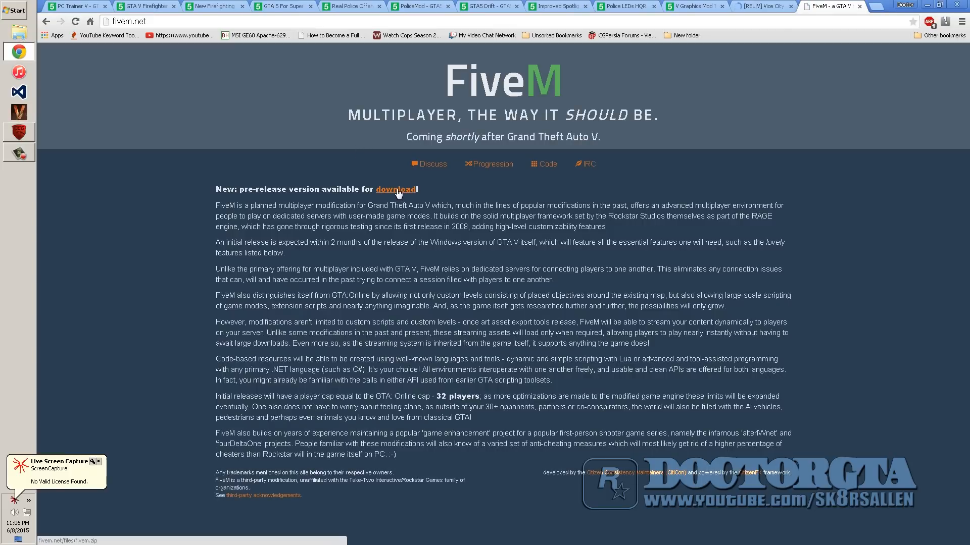
pyautogui.click(395, 189)
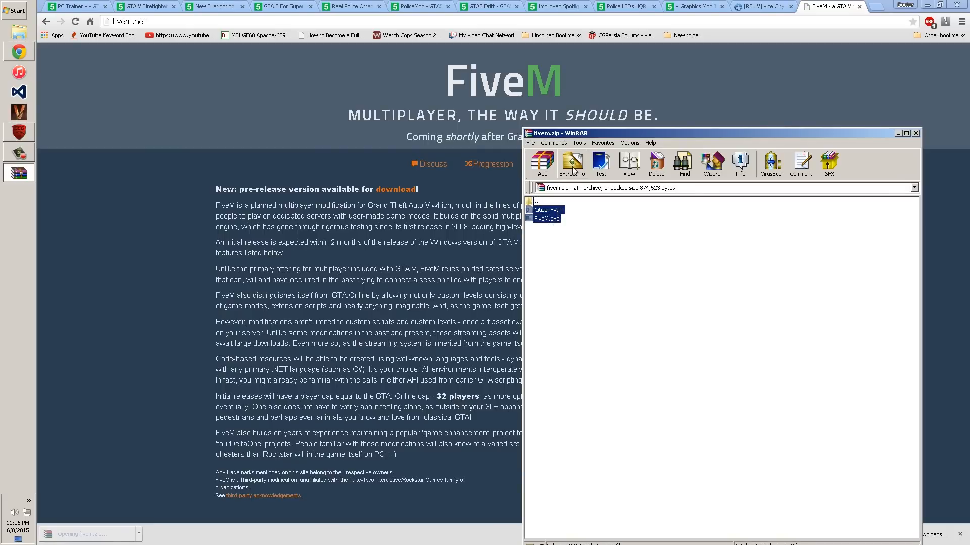
pyautogui.click(570, 162)
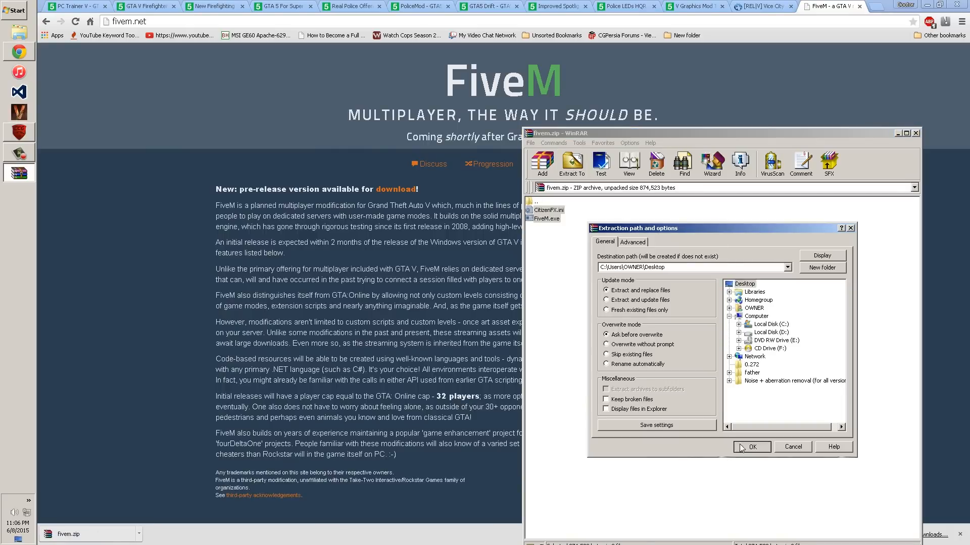
pyautogui.click(751, 447)
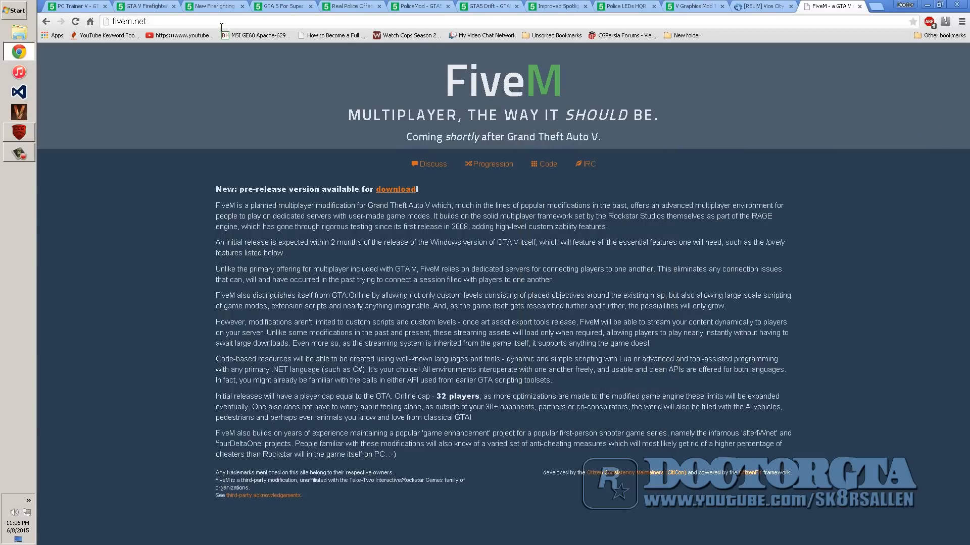
pyautogui.moveTo(337, 194)
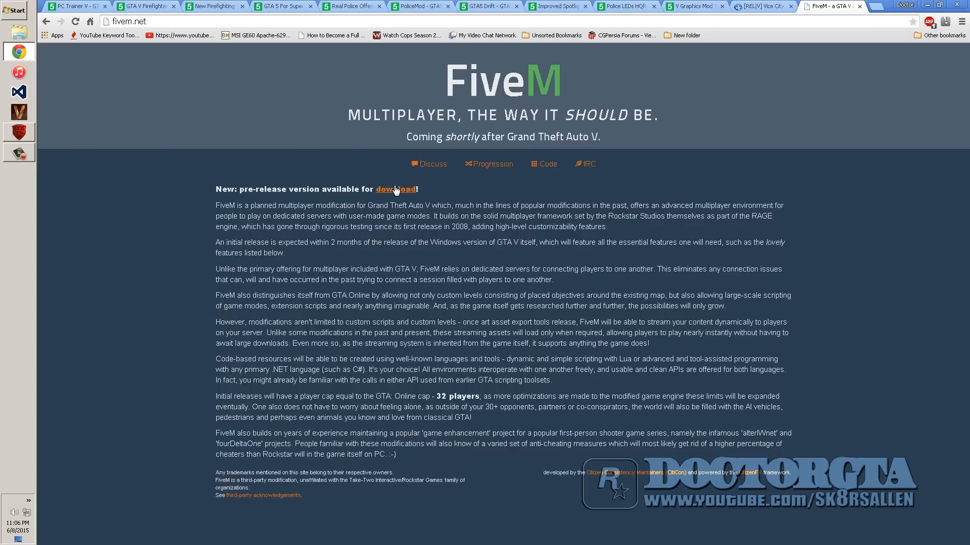
pyautogui.moveTo(370, 242)
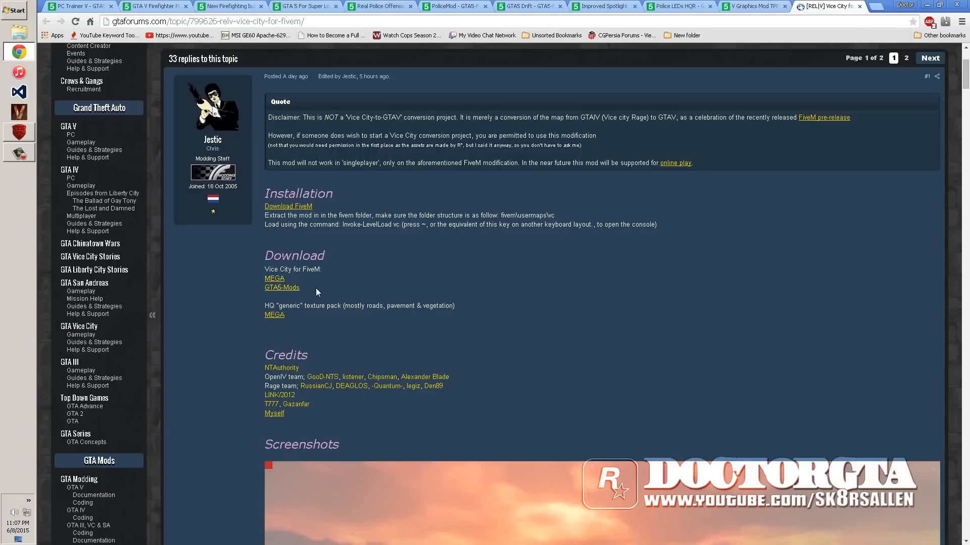
pyautogui.moveTo(286, 295)
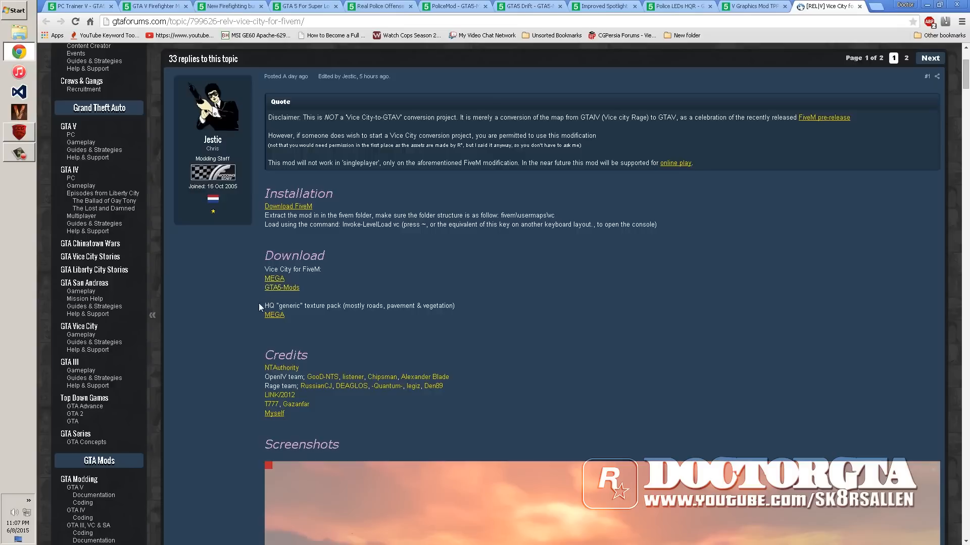
# Step: Highlight the HQ generic texture pack line in the topic's Download section
pyautogui.moveTo(264, 306); pyautogui.dragTo(454, 306)
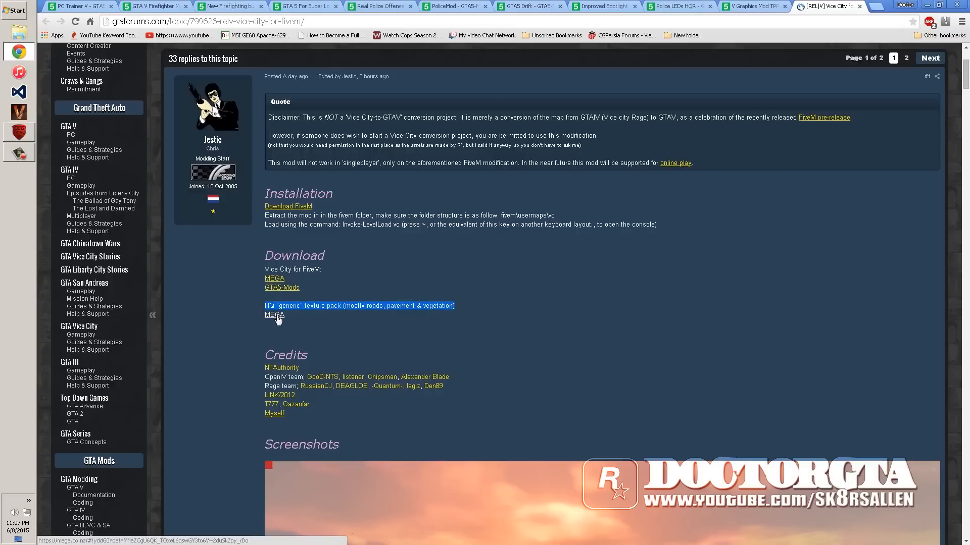
pyautogui.moveTo(281, 287)
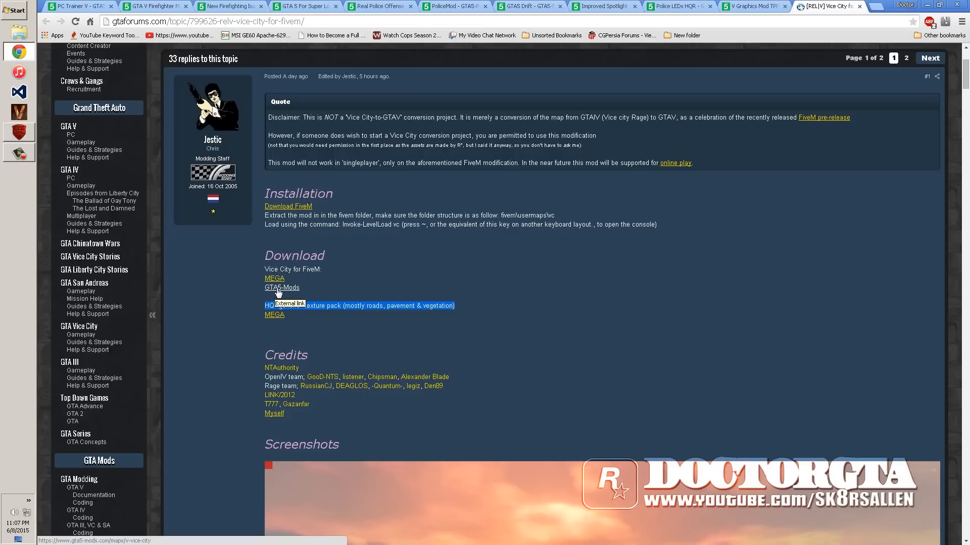
# Step: Follow the texture pack's MEGA link and download the HQ generic ytd pack
pyautogui.click(273, 315)
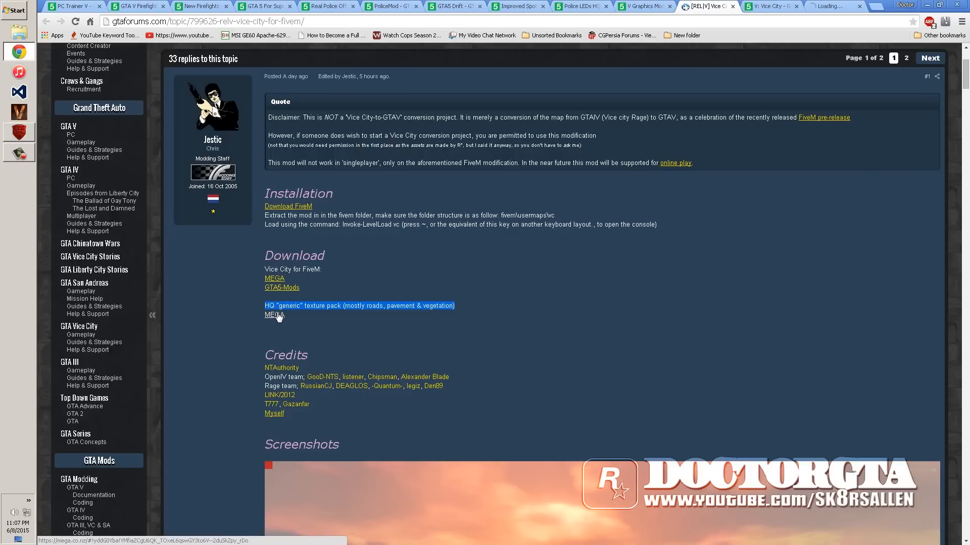
pyautogui.click(273, 315)
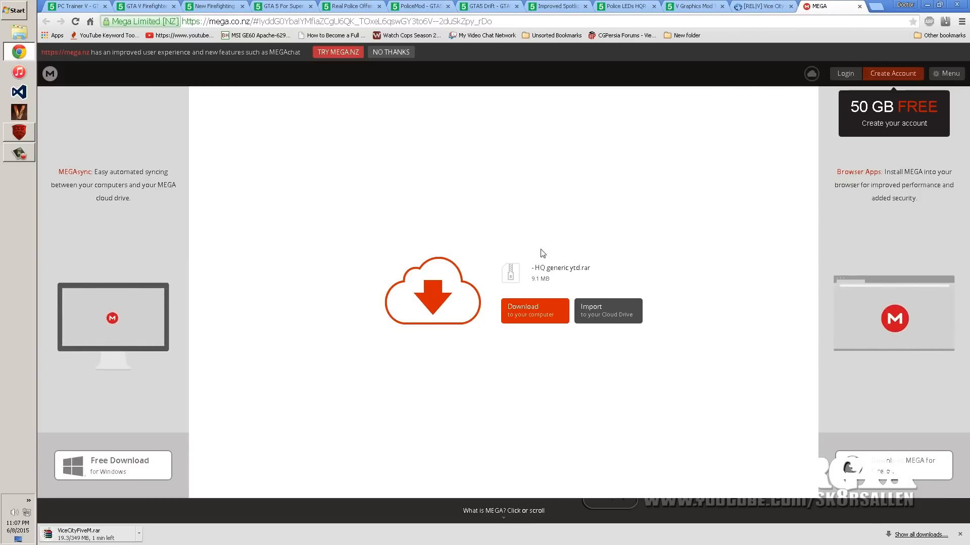
pyautogui.click(534, 311)
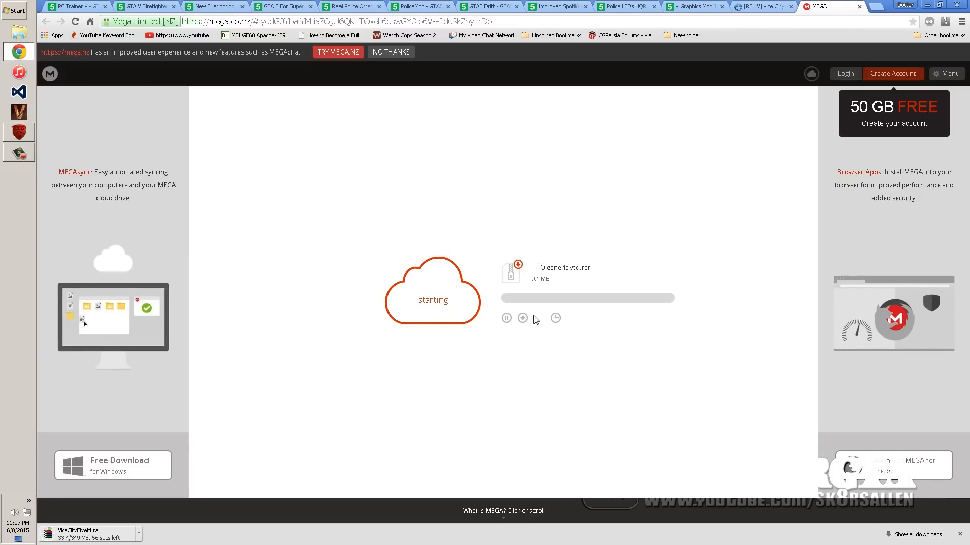
pyautogui.moveTo(727, 97)
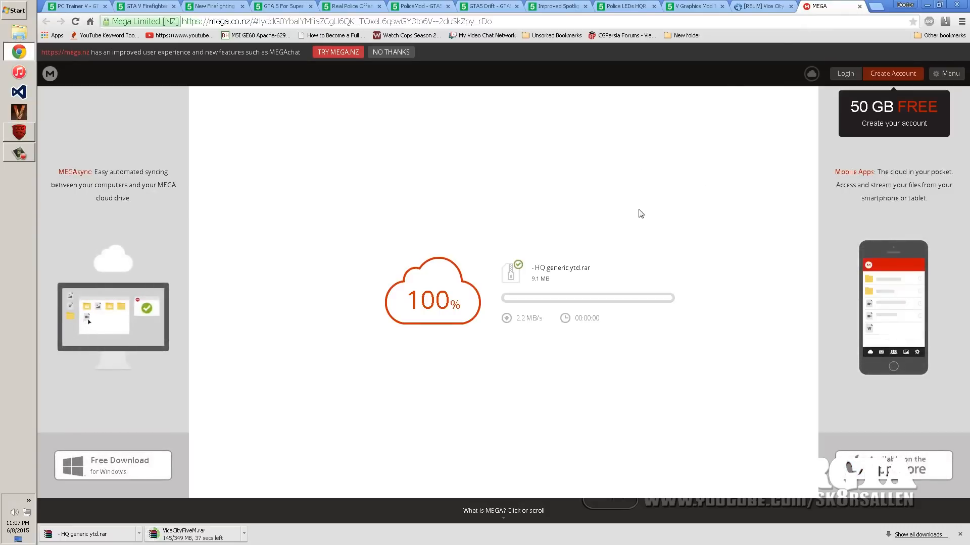
pyautogui.moveTo(380, 391)
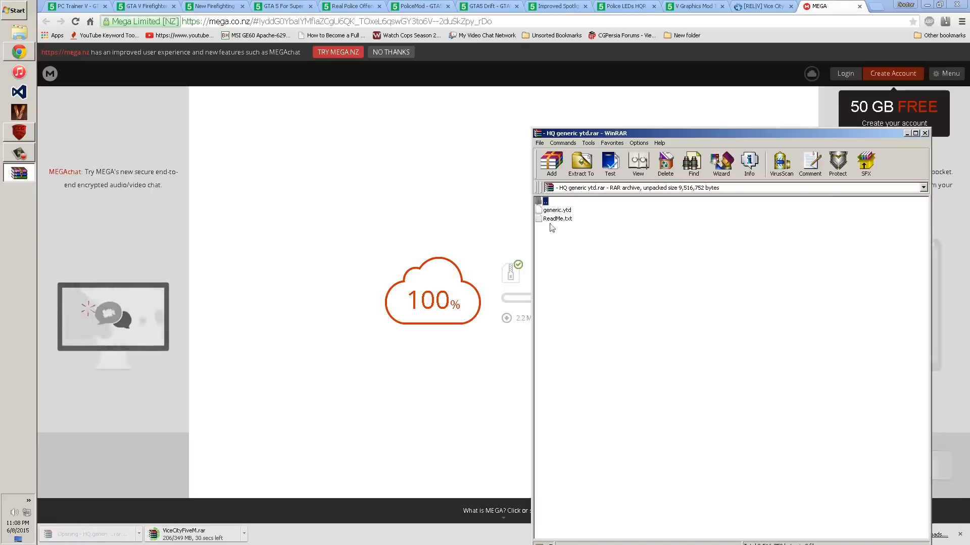
# Step: Inspect generic.ytd inside the texture pack archive, then close WinRAR
pyautogui.click(556, 210)
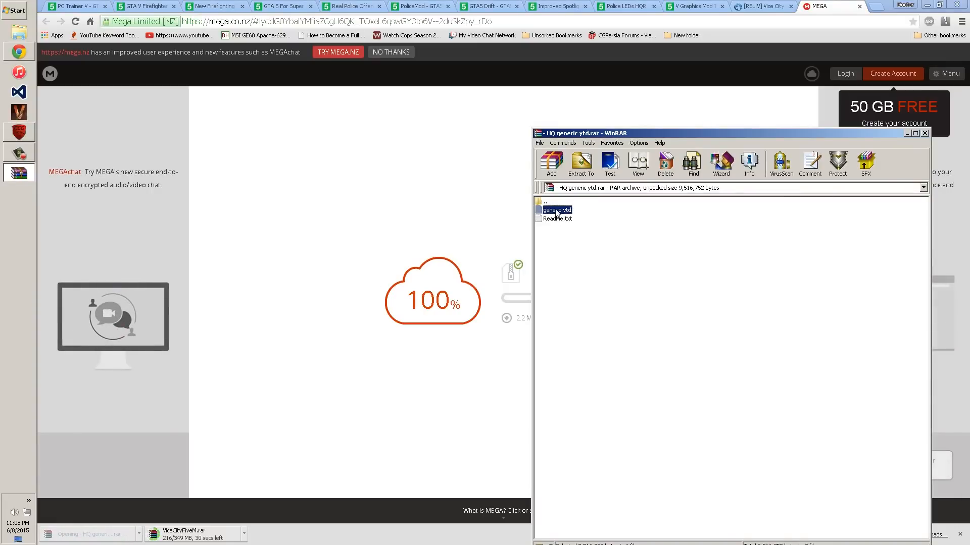
pyautogui.click(579, 163)
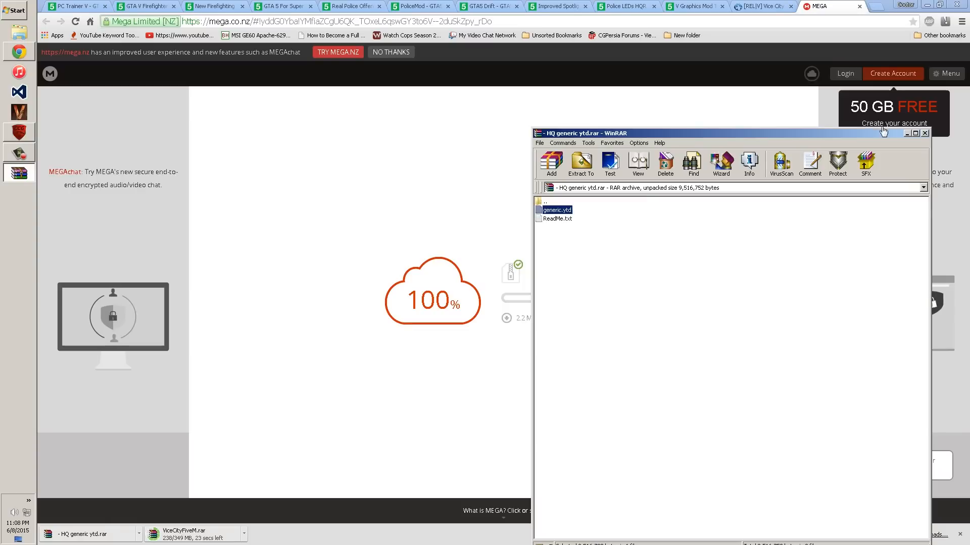
pyautogui.click(906, 132)
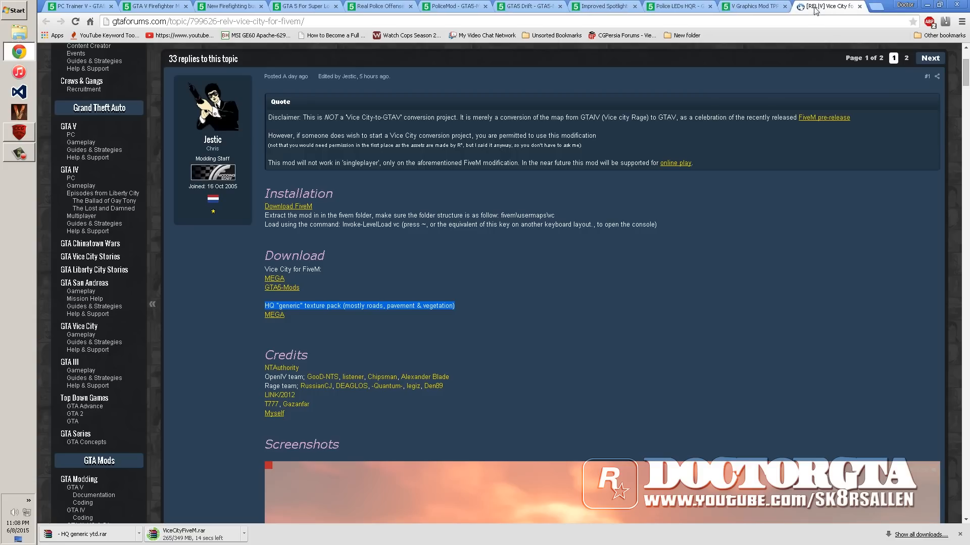
# Step: Reopen the GTA V 350.2 PATCH MEGA page from Chrome's browsing history
pyautogui.click(873, 6)
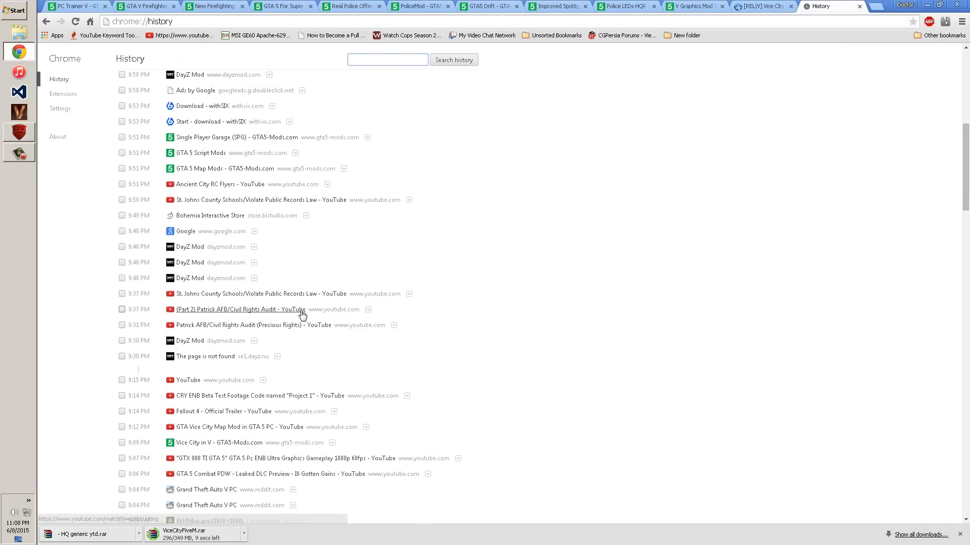
pyautogui.scroll(-3)
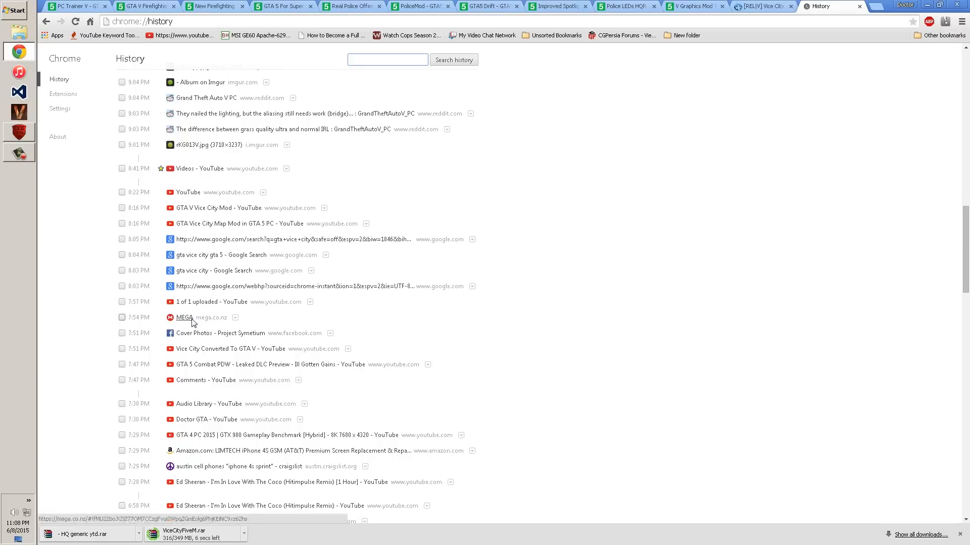
pyautogui.click(184, 317)
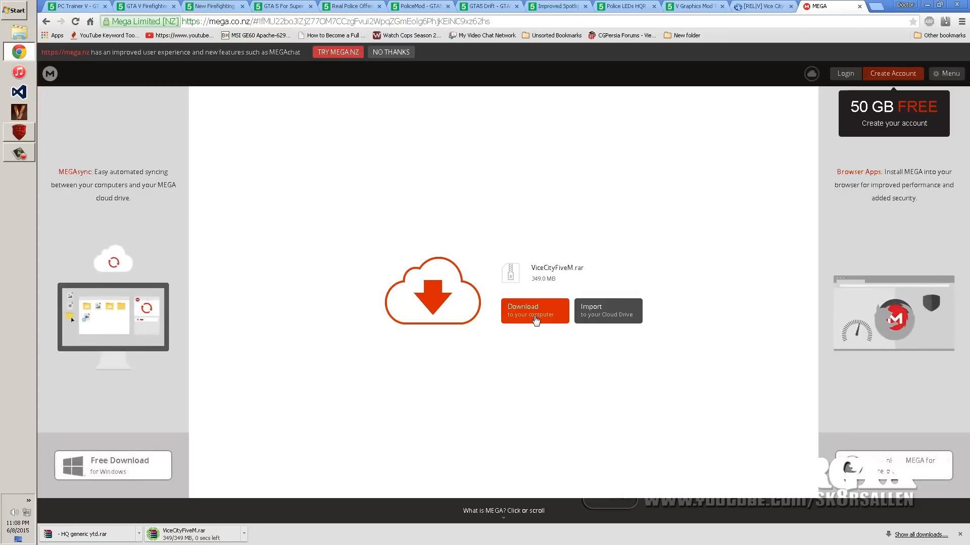
pyautogui.click(962, 22)
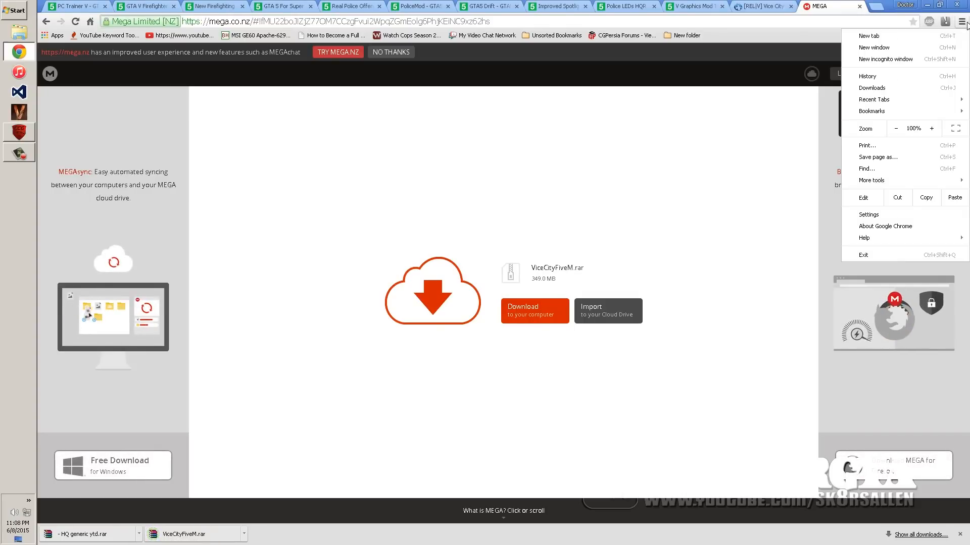
pyautogui.click(866, 76)
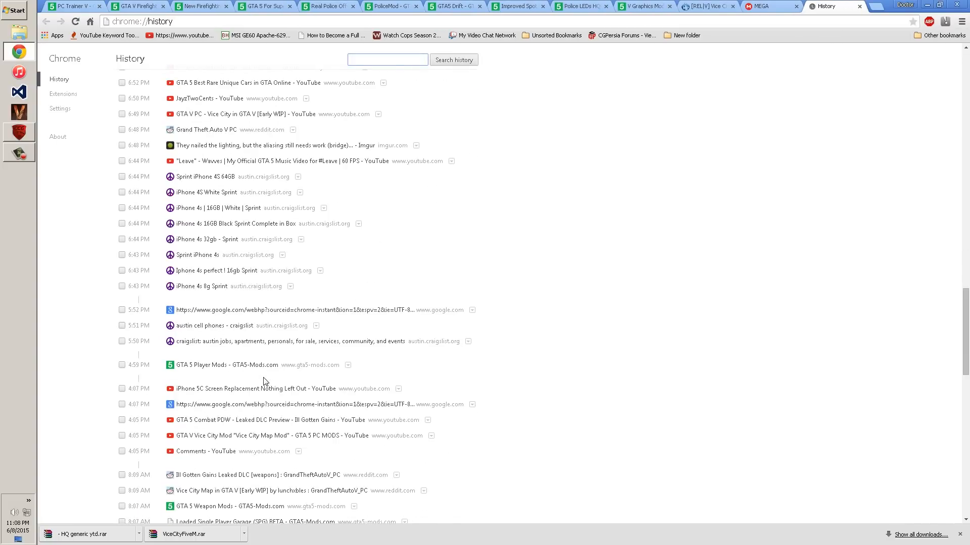
pyautogui.scroll(-3)
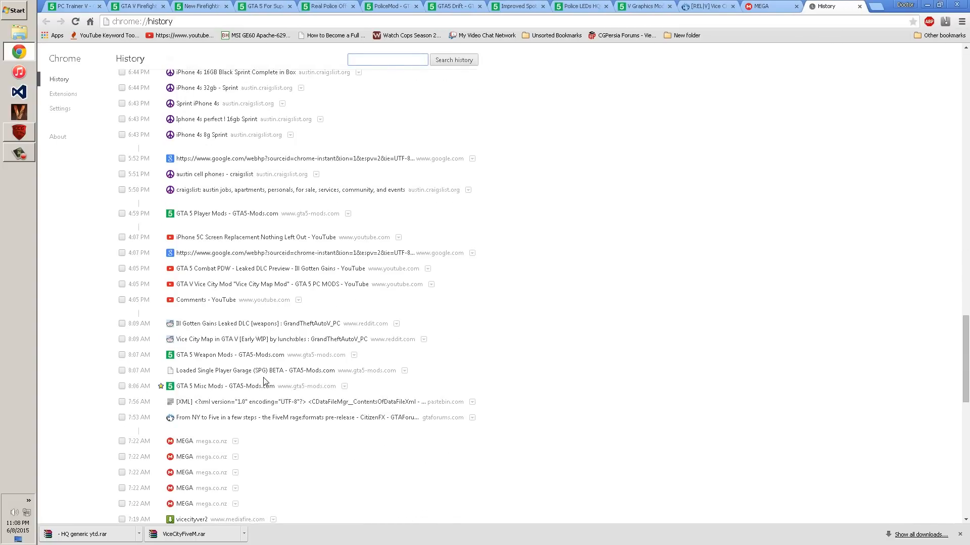
pyautogui.scroll(-3)
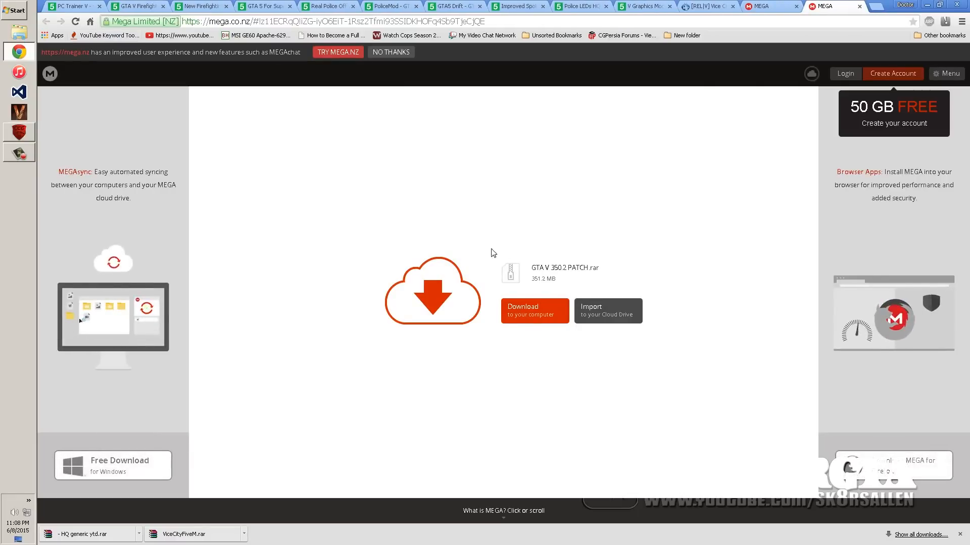
# Step: Start the 350.2 patch download and extract usermaps from ViceCityFiveM to the Desktop
pyautogui.click(534, 310)
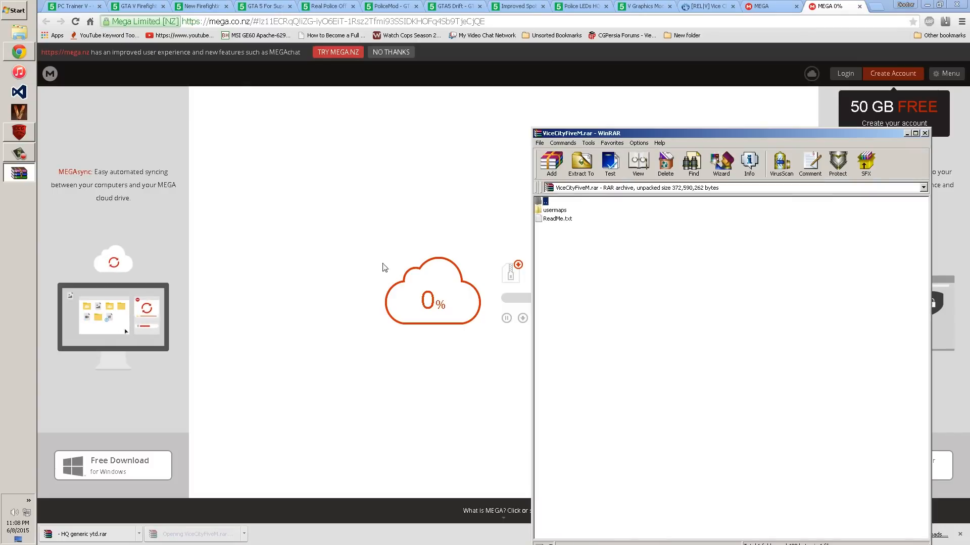
pyautogui.click(579, 163)
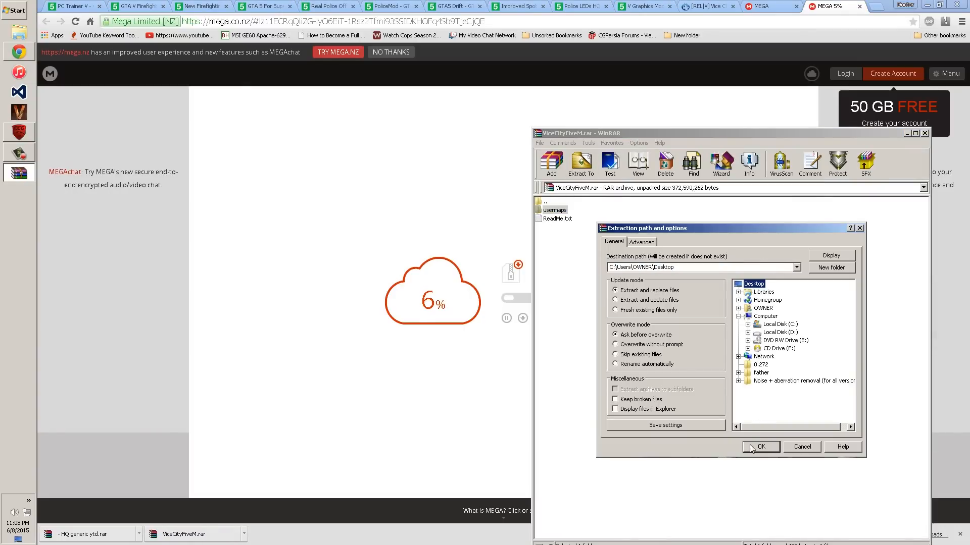
pyautogui.click(760, 447)
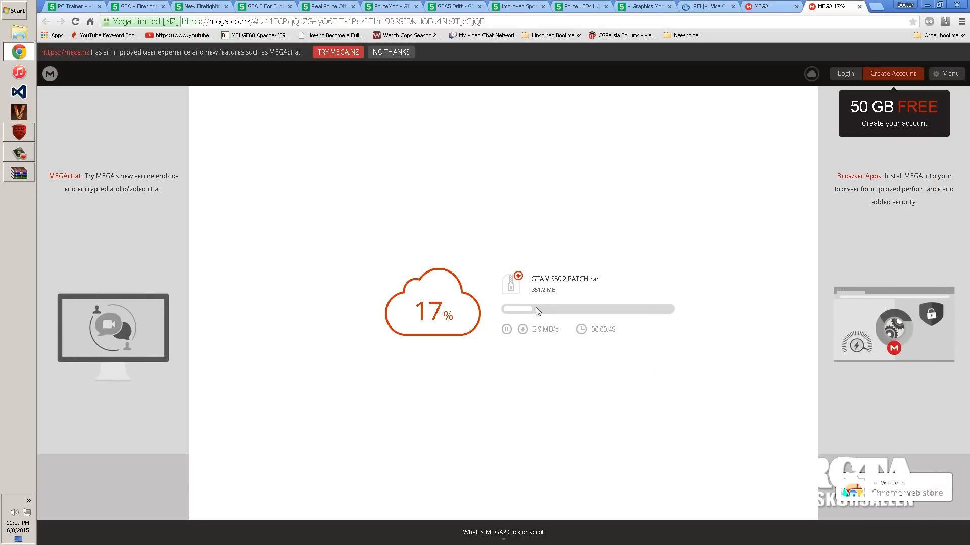
pyautogui.moveTo(172, 207)
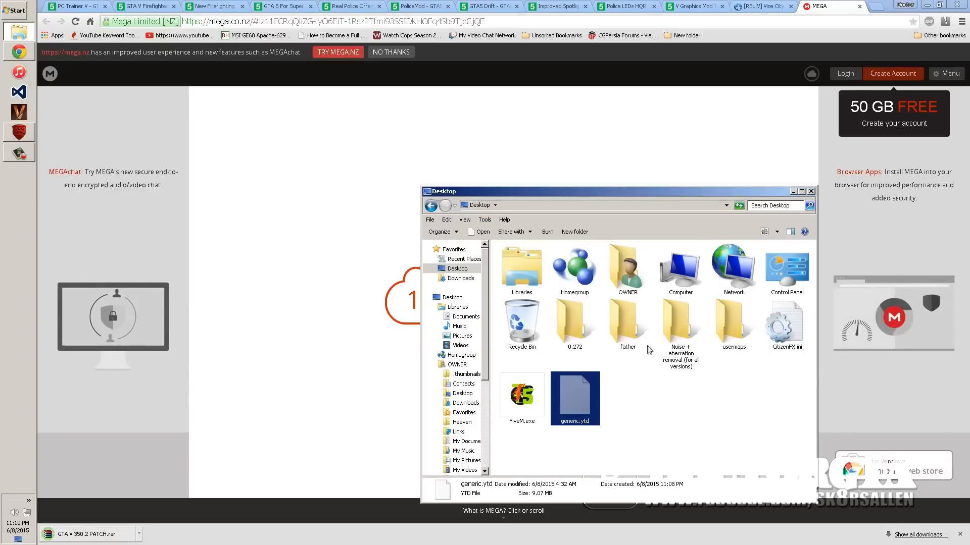
# Step: Move generic.ytd into usermaps\vc\vc, replacing the old copy, and start a new Desktop folder
pyautogui.doubleClick(733, 324)
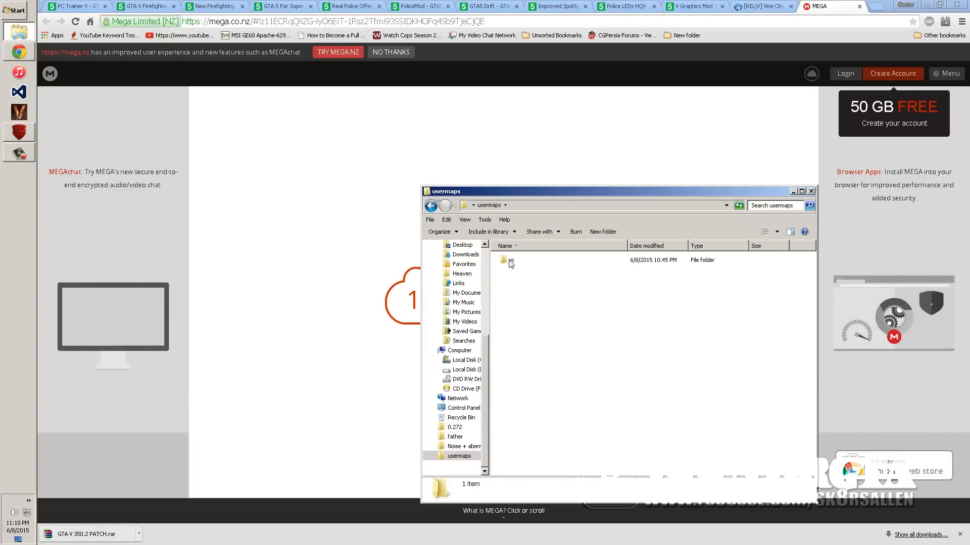
pyautogui.doubleClick(509, 260)
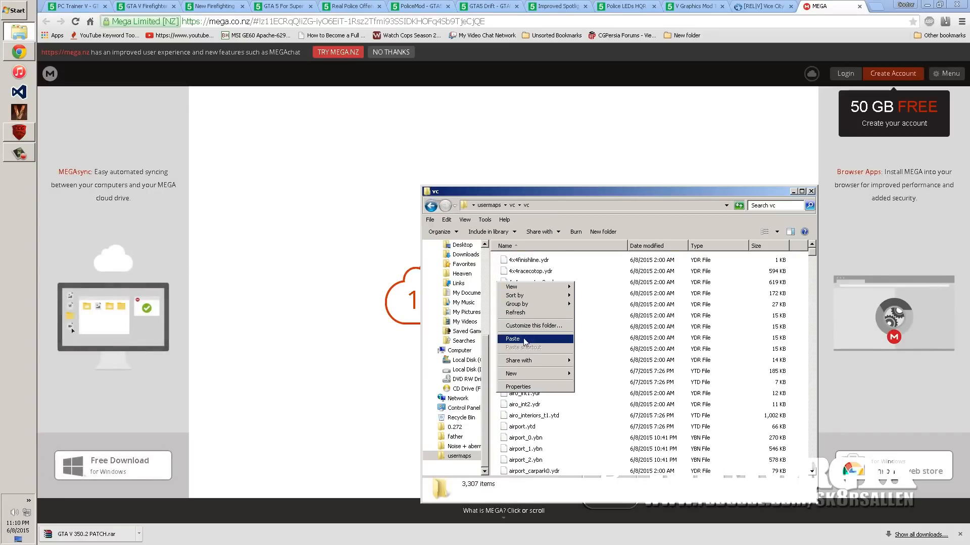
pyautogui.click(512, 338)
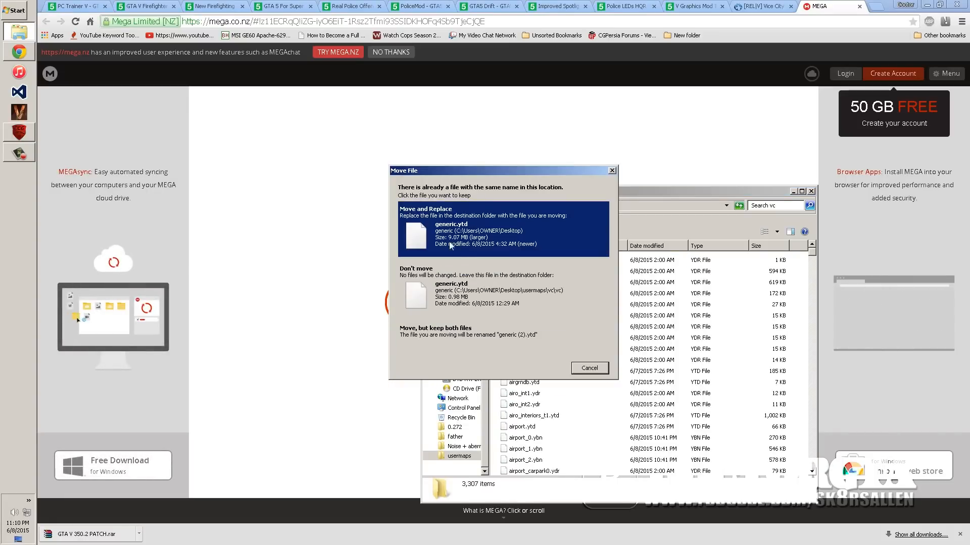
pyautogui.click(501, 284)
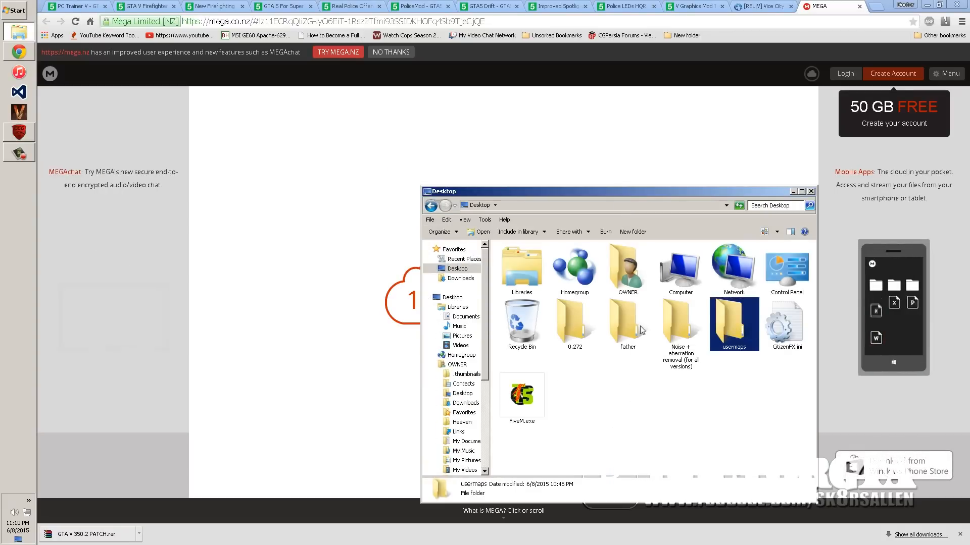
pyautogui.rightClick(572, 398)
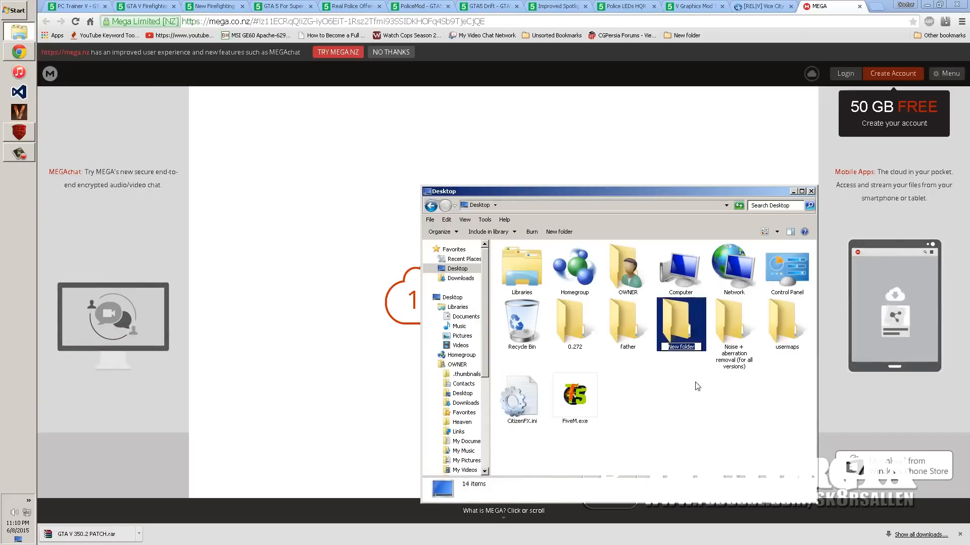
# Step: Name the new Desktop folder fivem and move CitizenFX.ini into it
pyautogui.write('fivem')
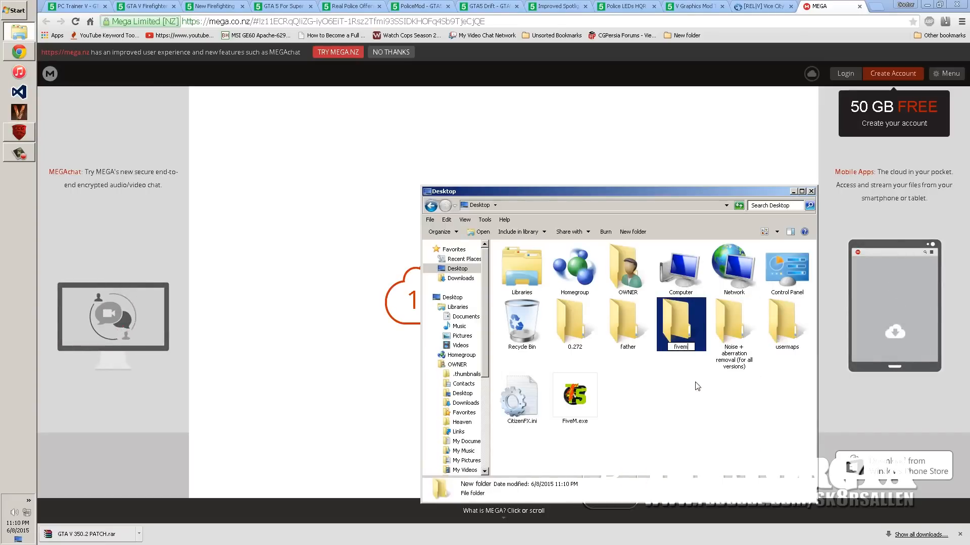
pyautogui.click(573, 396)
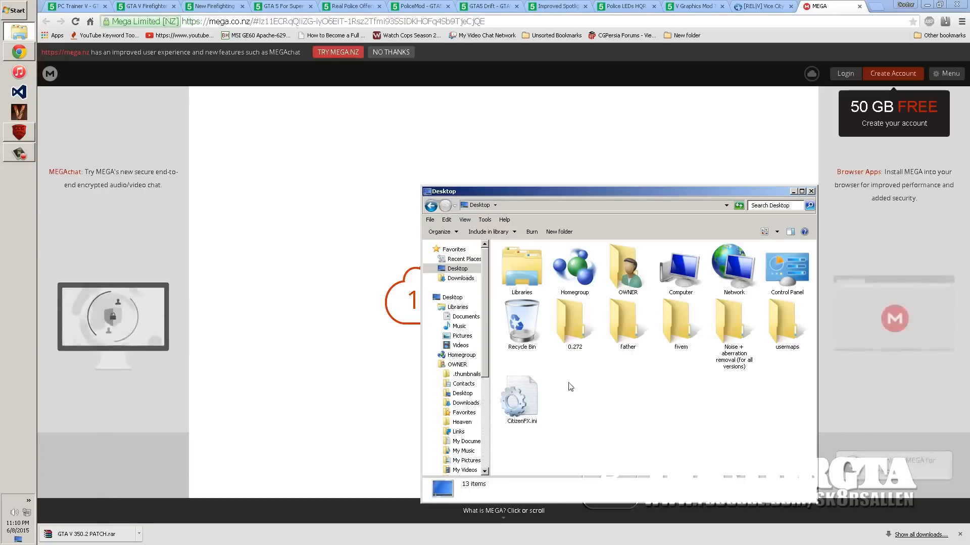
pyautogui.click(520, 399)
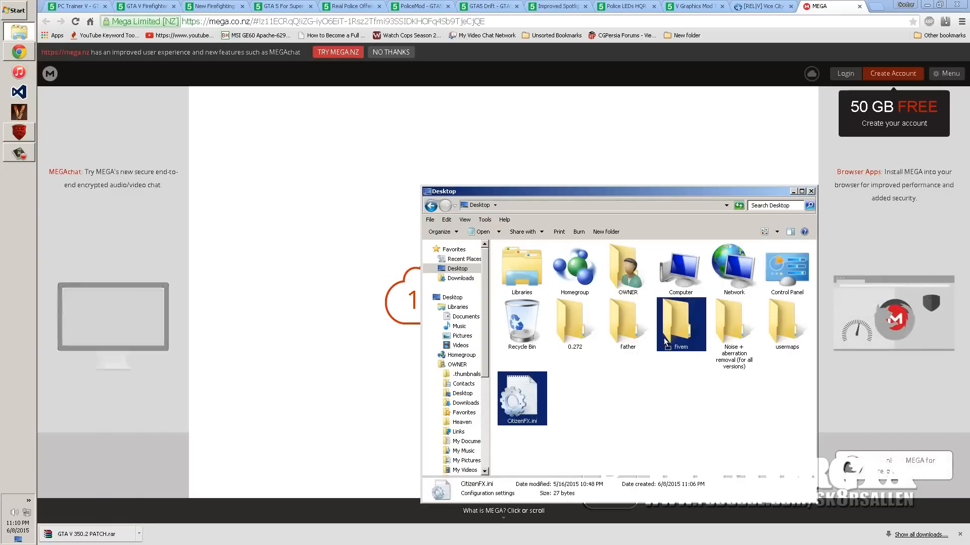
# Step: Open the fivem folder and view FiveM.exe's properties
pyautogui.doubleClick(679, 324)
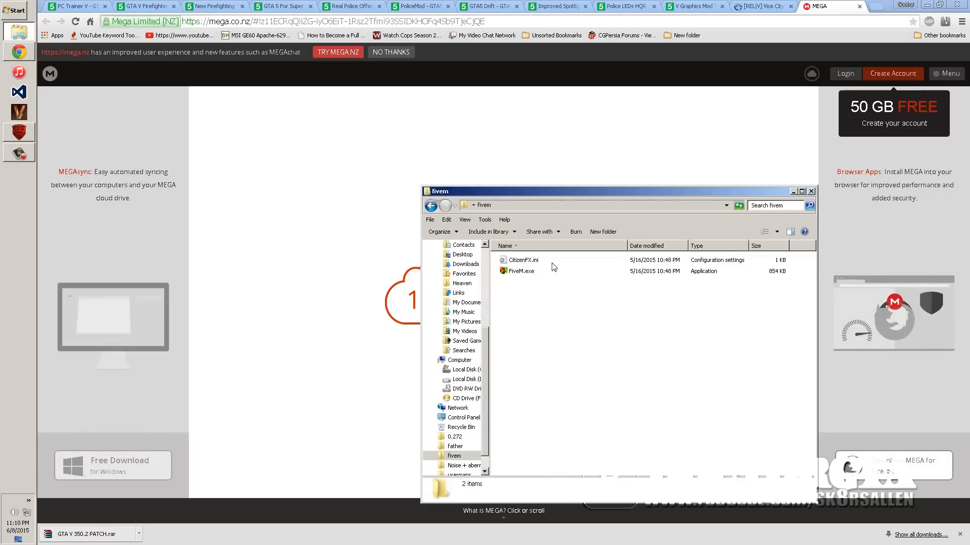
pyautogui.rightClick(521, 271)
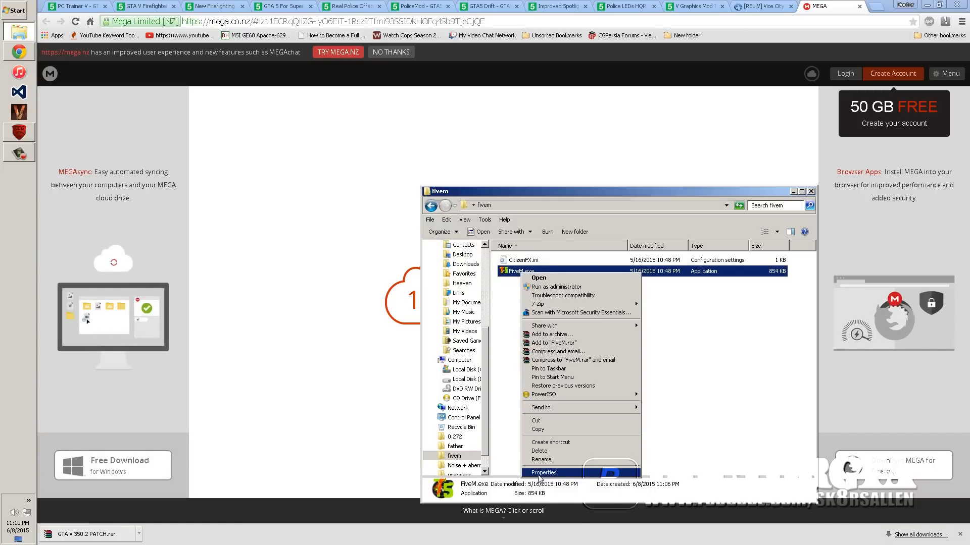
pyautogui.click(543, 473)
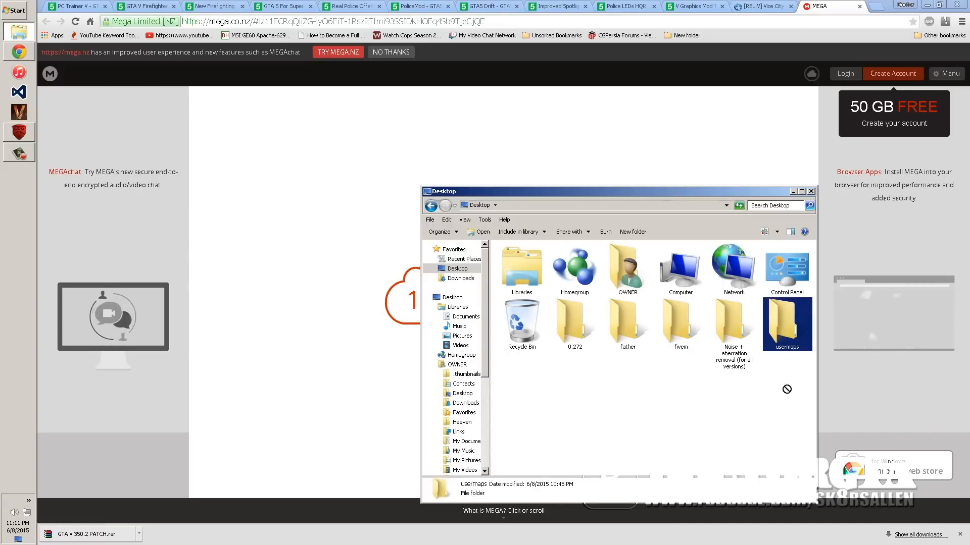
# Step: Drop usermaps into the fivem folder and open fivem to confirm it's there
pyautogui.click(680, 324)
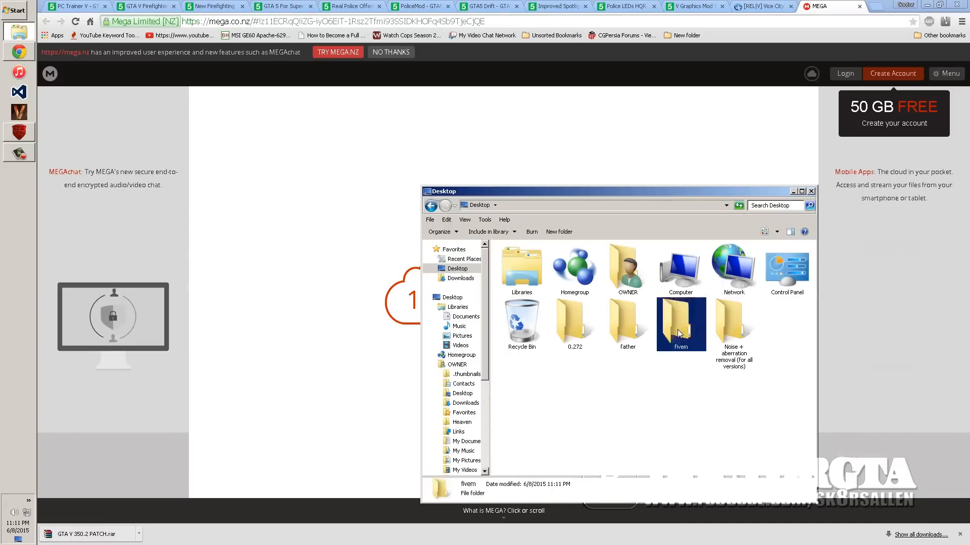
pyautogui.doubleClick(680, 325)
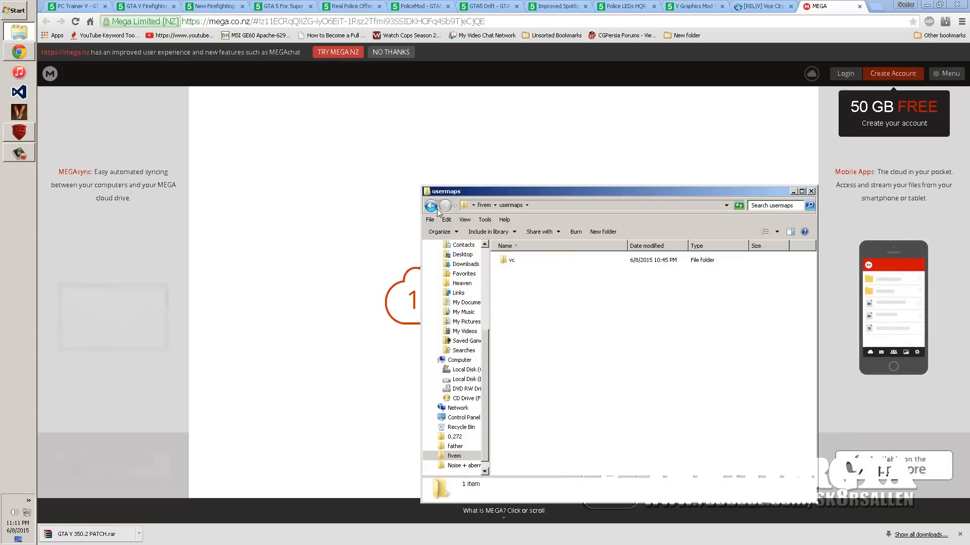
pyautogui.doubleClick(509, 259)
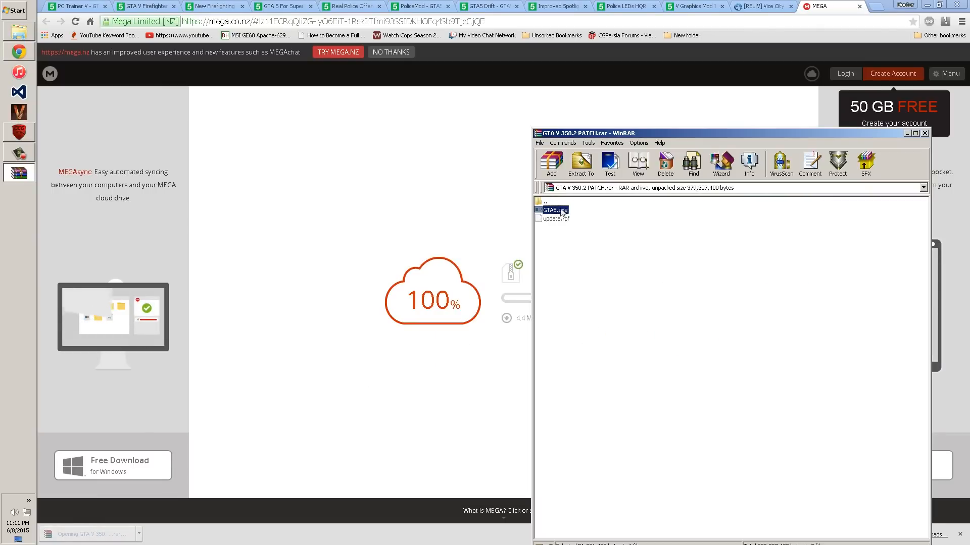
# Step: Extract GTA5.exe from the 350.2 patch to the Desktop and close the folder window
pyautogui.click(552, 219)
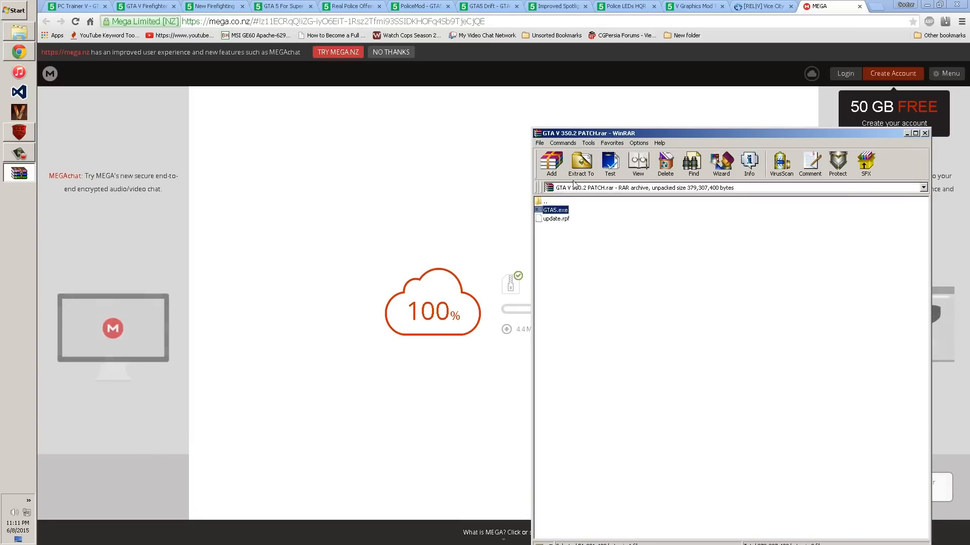
pyautogui.click(579, 164)
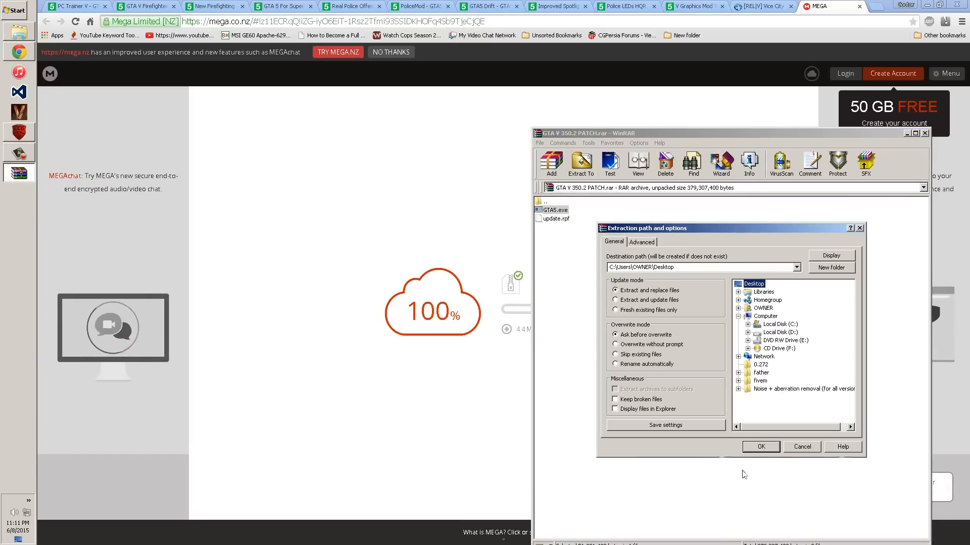
pyautogui.click(759, 447)
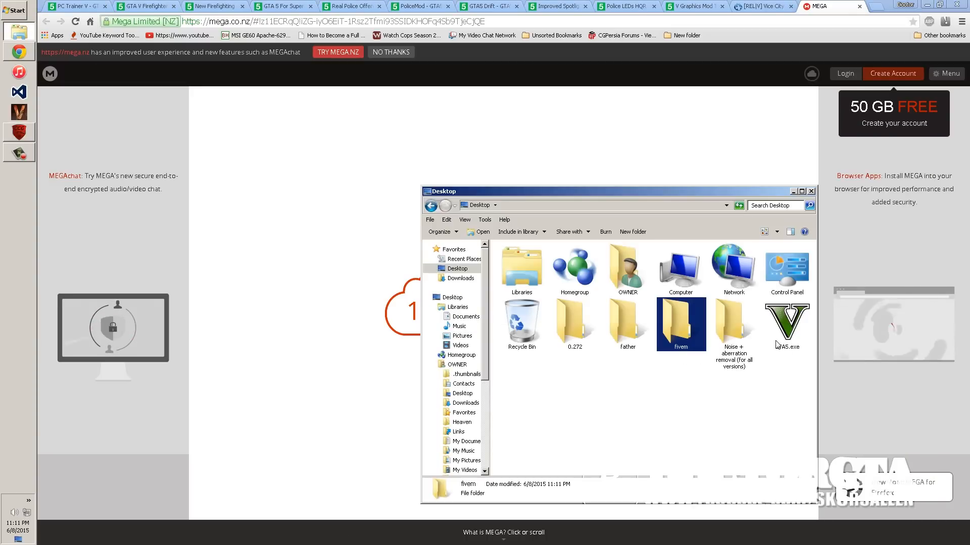
pyautogui.click(786, 324)
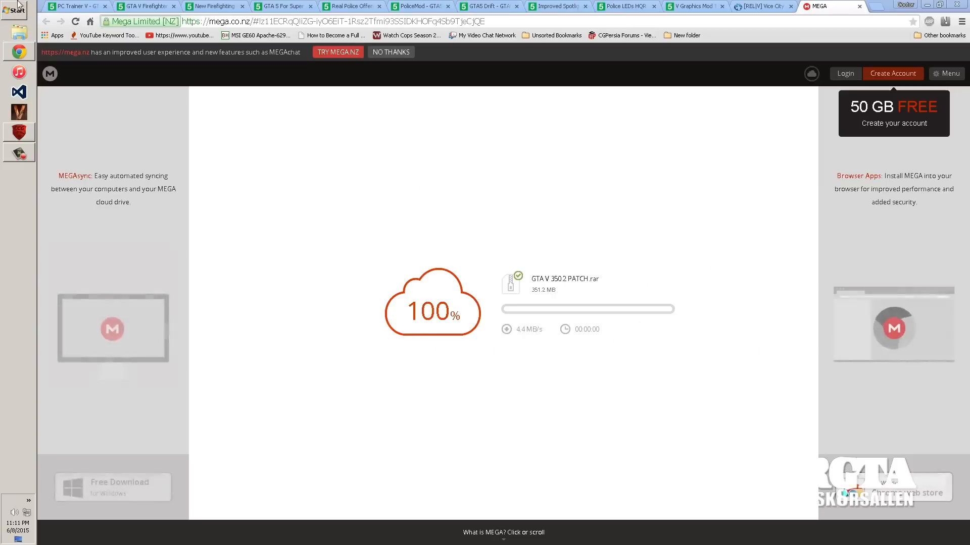
# Step: Paste the desktop GTA5.exe into the Grand Theft Auto V folder, replacing the original, and select it
pyautogui.click(15, 11)
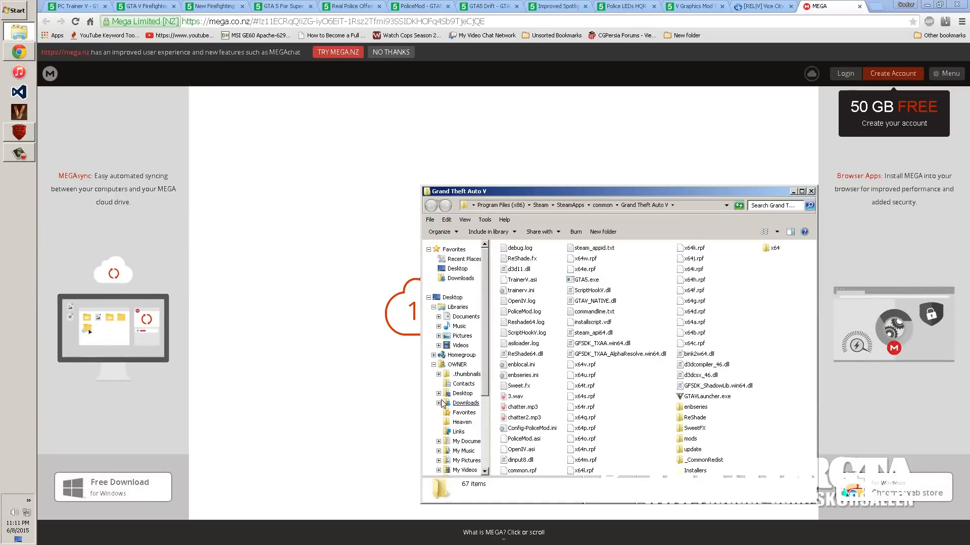
pyautogui.rightClick(513, 414)
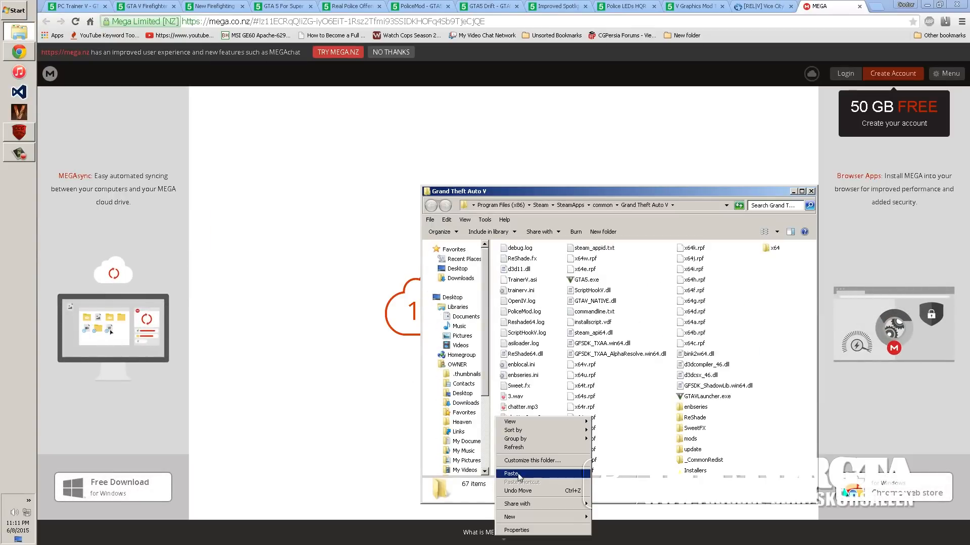
pyautogui.click(510, 473)
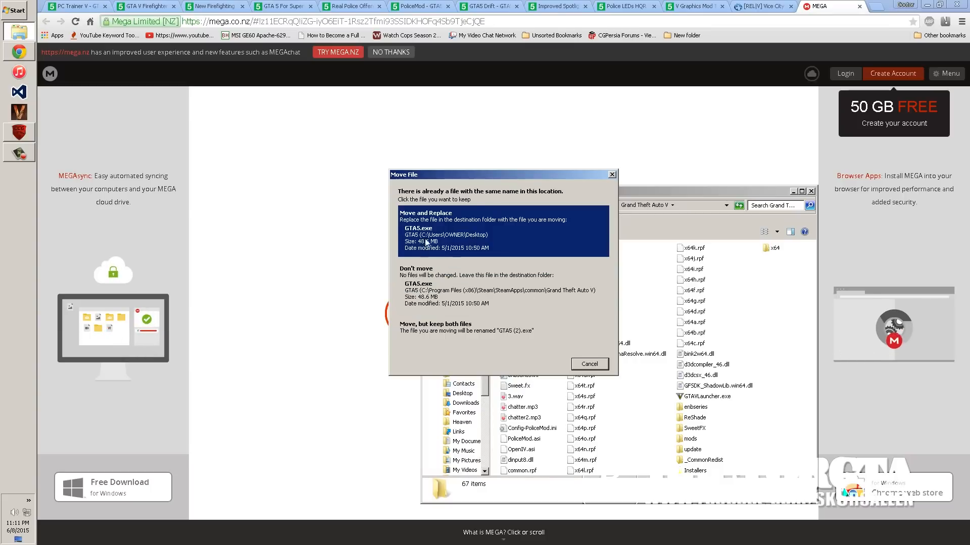
pyautogui.click(501, 286)
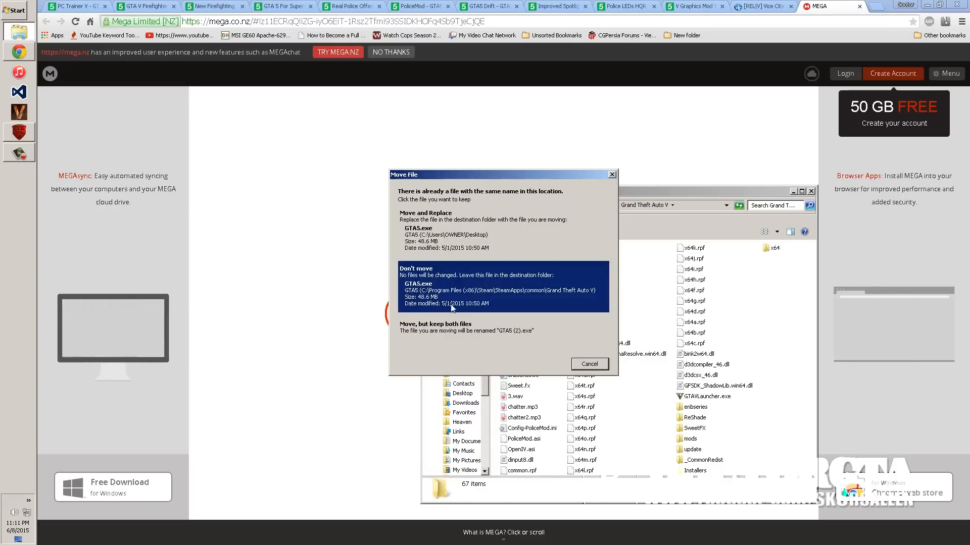
pyautogui.click(588, 364)
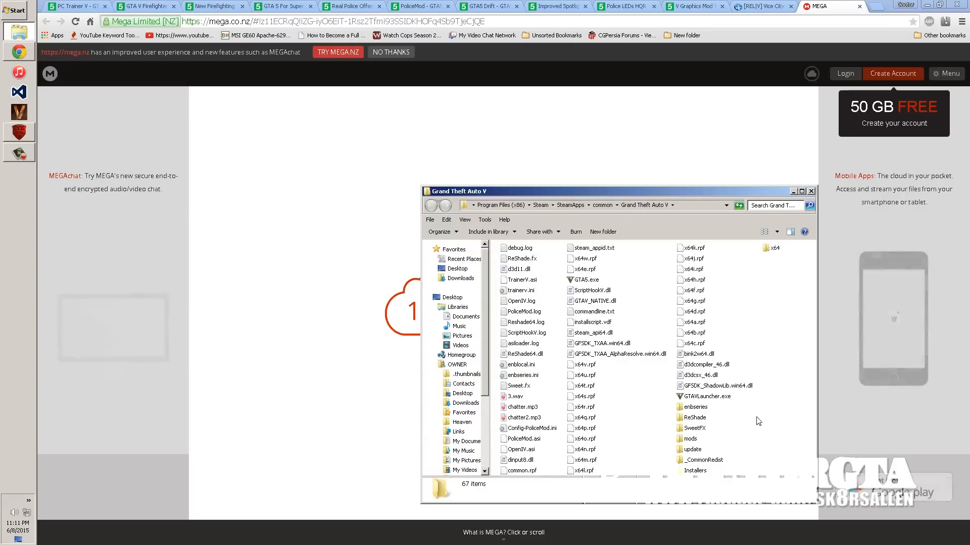
pyautogui.click(581, 280)
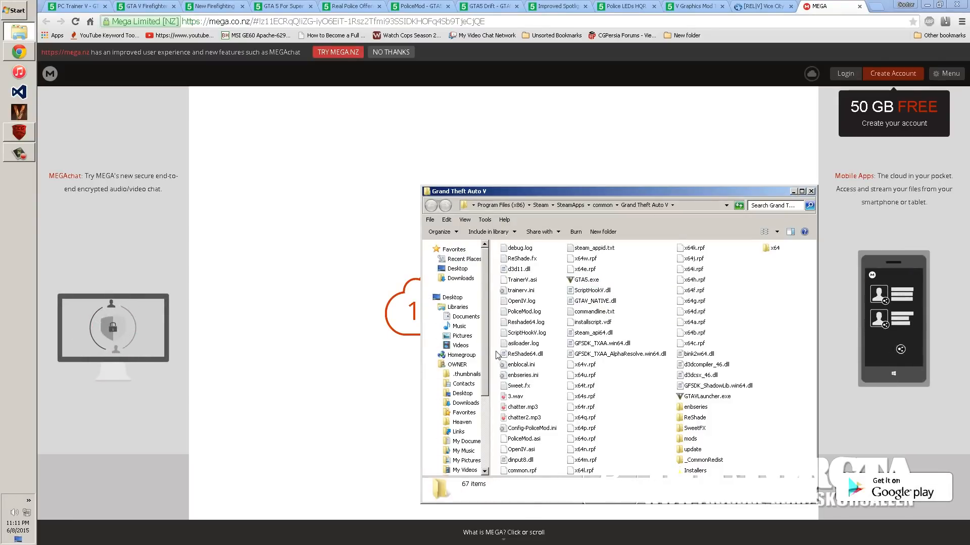
pyautogui.click(586, 279)
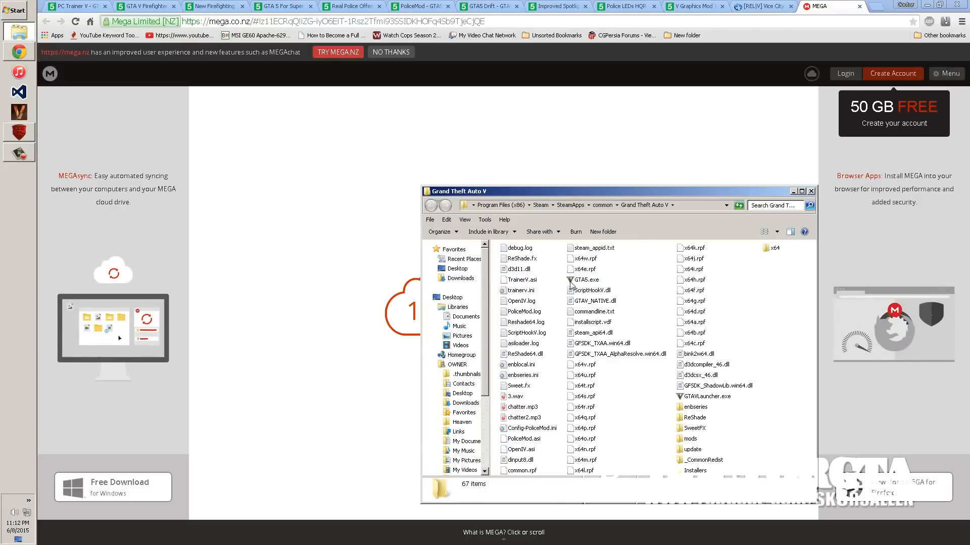
pyautogui.click(585, 279)
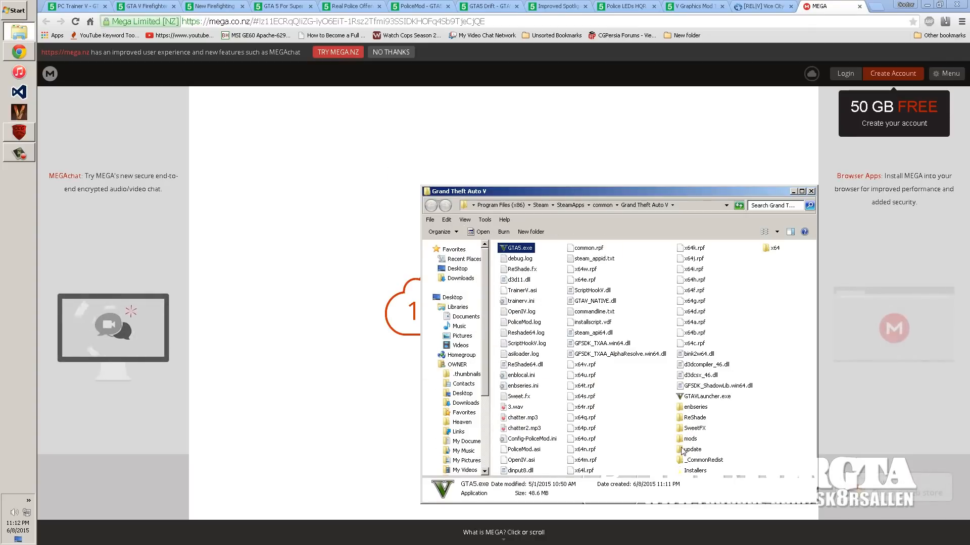
# Step: Open the game's update folder and select update.rpf
pyautogui.doubleClick(691, 449)
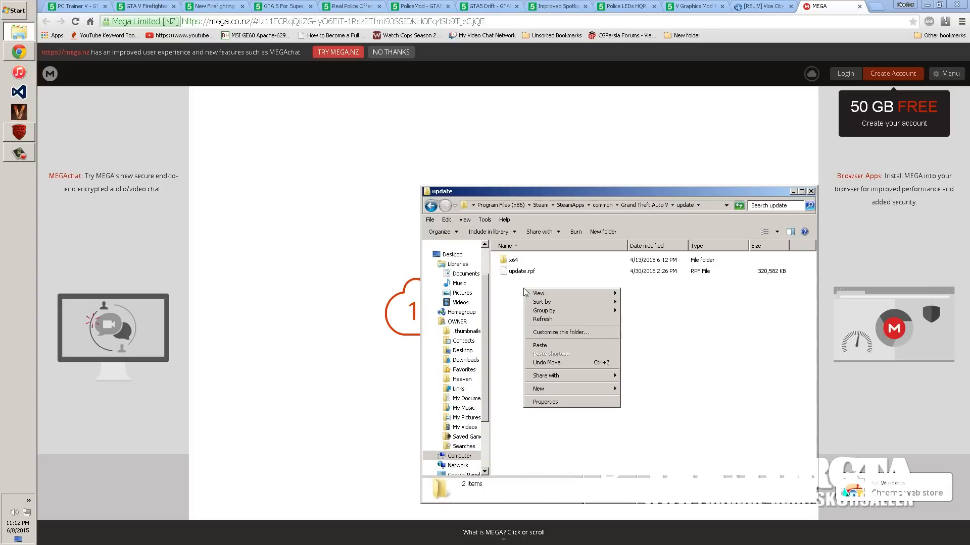
pyautogui.click(520, 270)
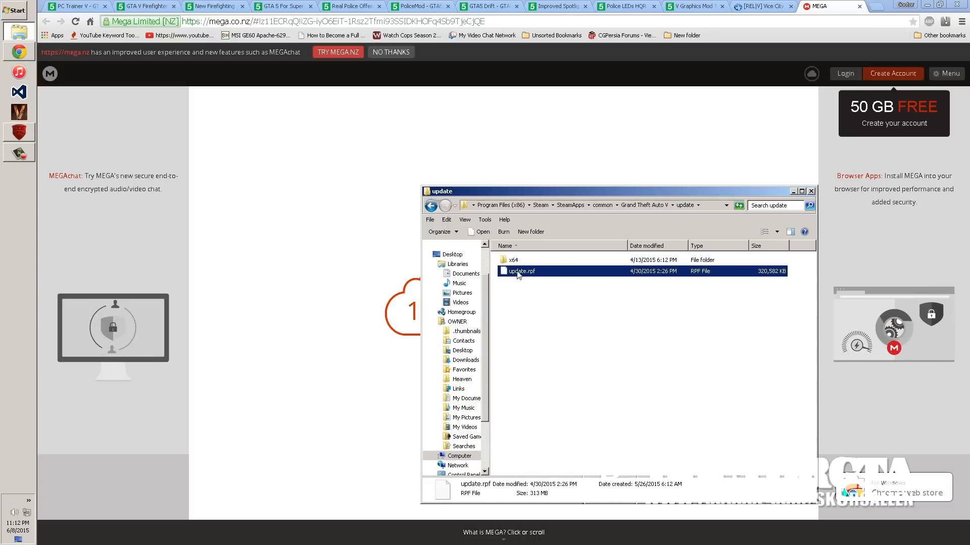
pyautogui.click(430, 249)
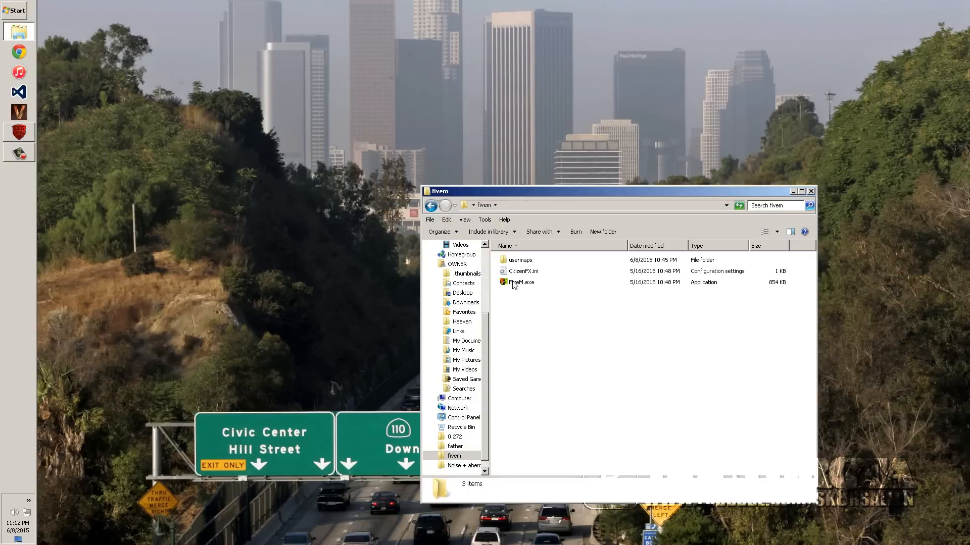
# Step: Run FiveM.exe from the fivem folder so its updater starts downloading files
pyautogui.rightClick(521, 282)
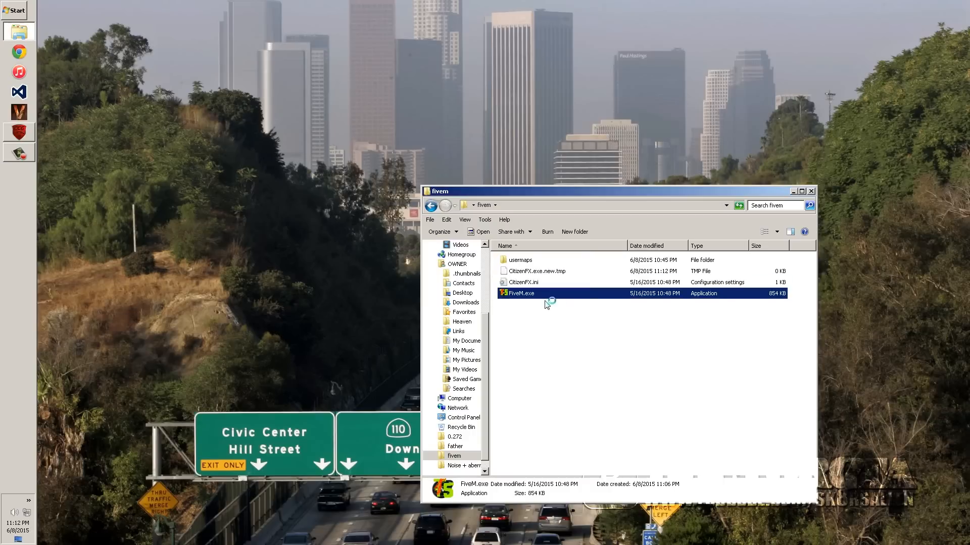
pyautogui.doubleClick(519, 293)
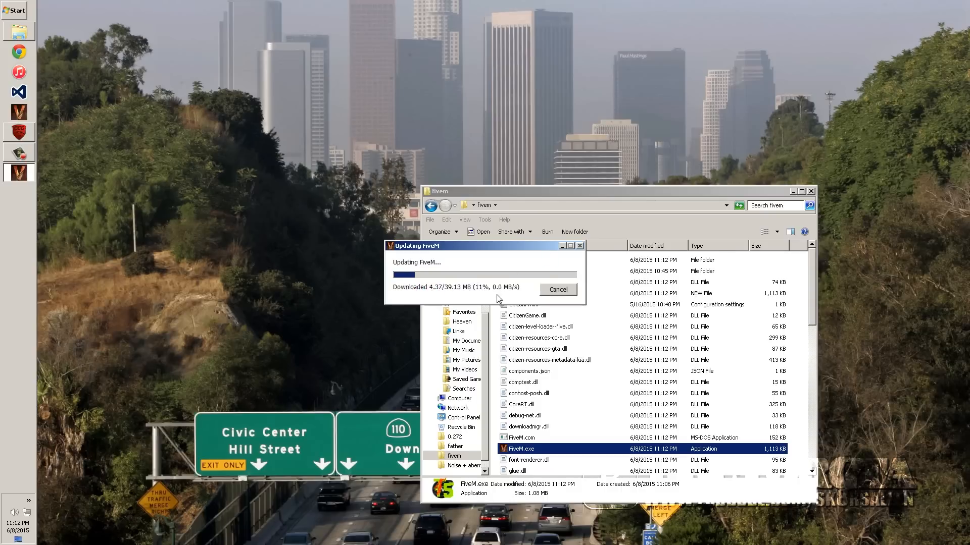
pyautogui.moveTo(540, 345)
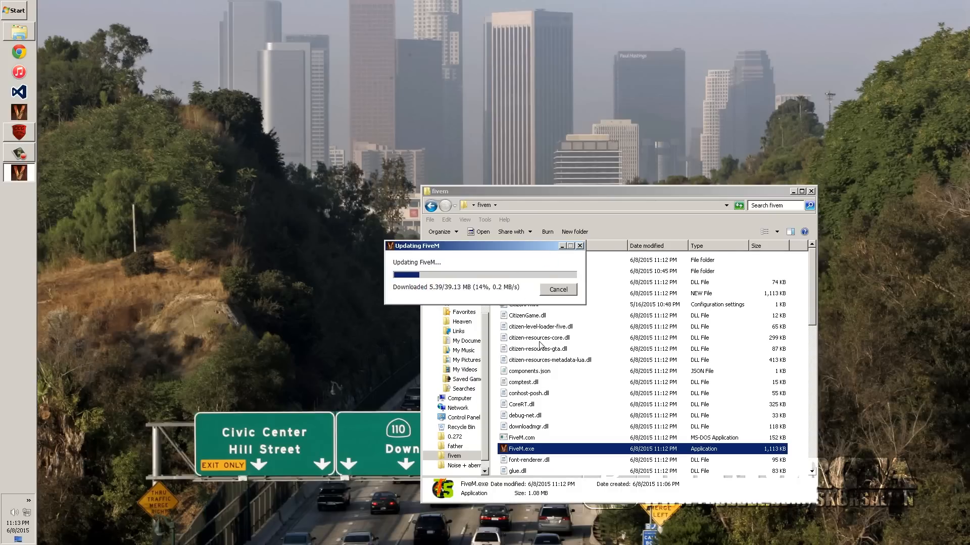
pyautogui.click(14, 11)
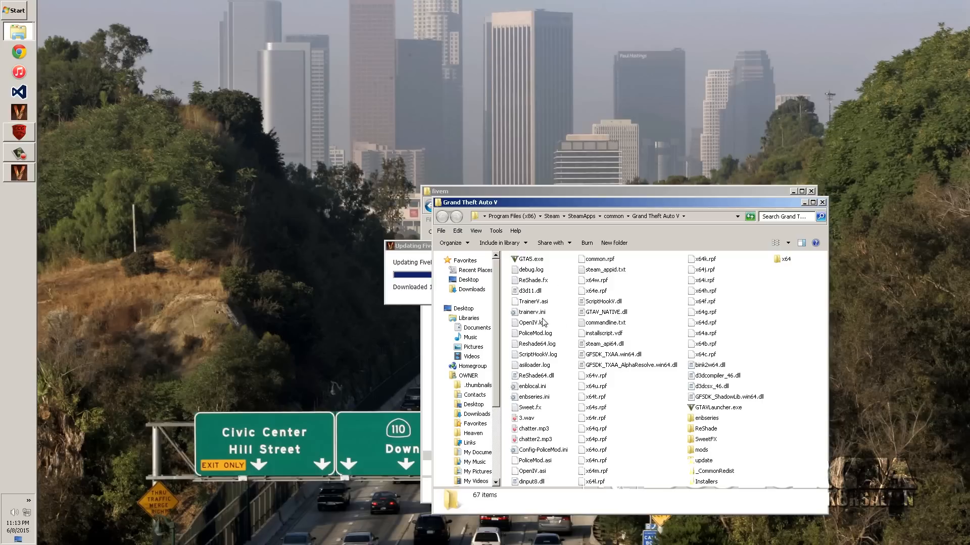
# Step: Confirm GTA5.exe, dated 5/1/2015, is in the Grand Theft Auto V folder
pyautogui.click(727, 396)
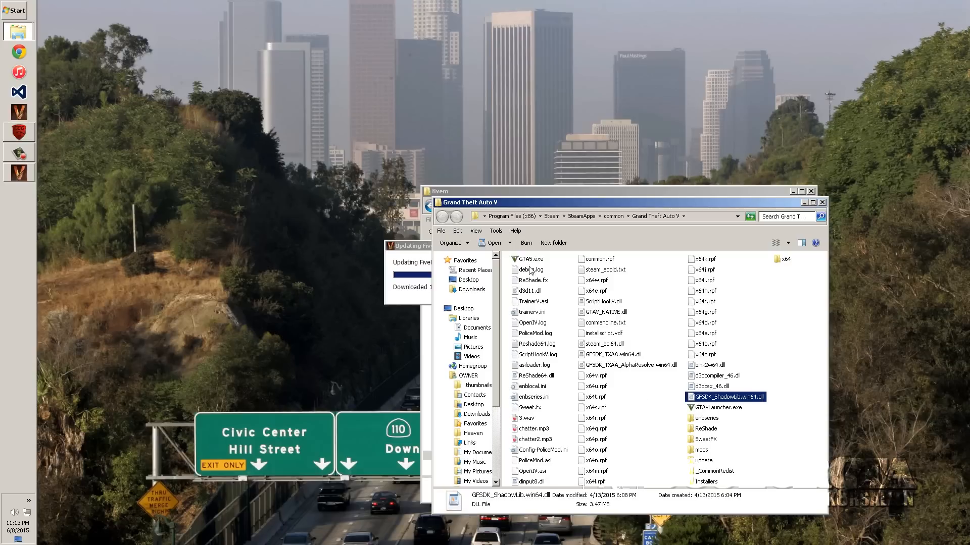
pyautogui.click(530, 259)
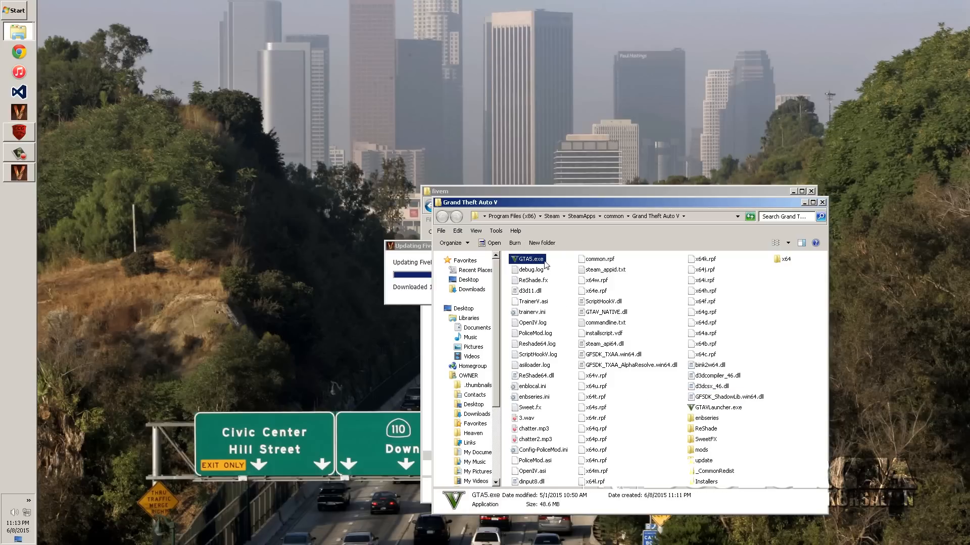
pyautogui.moveTo(527, 259)
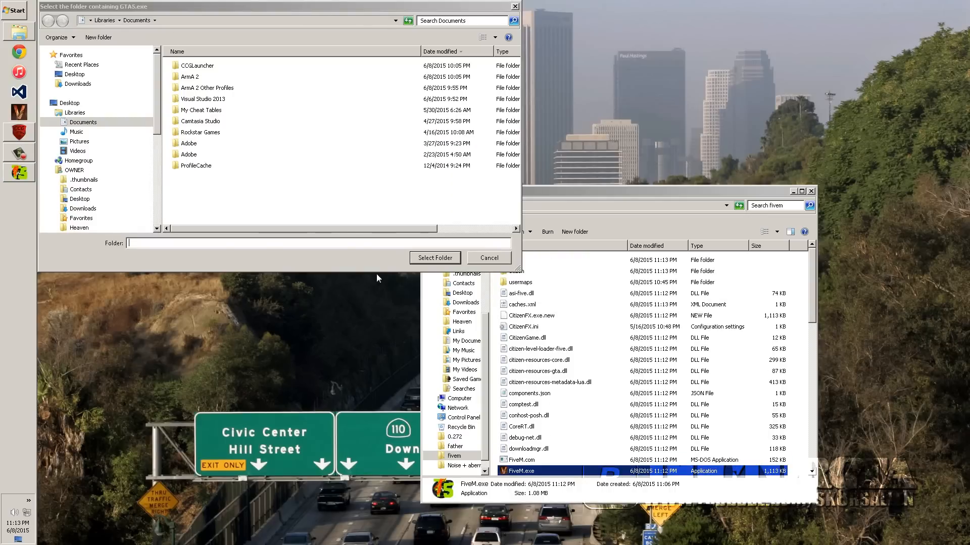
pyautogui.moveTo(567, 195)
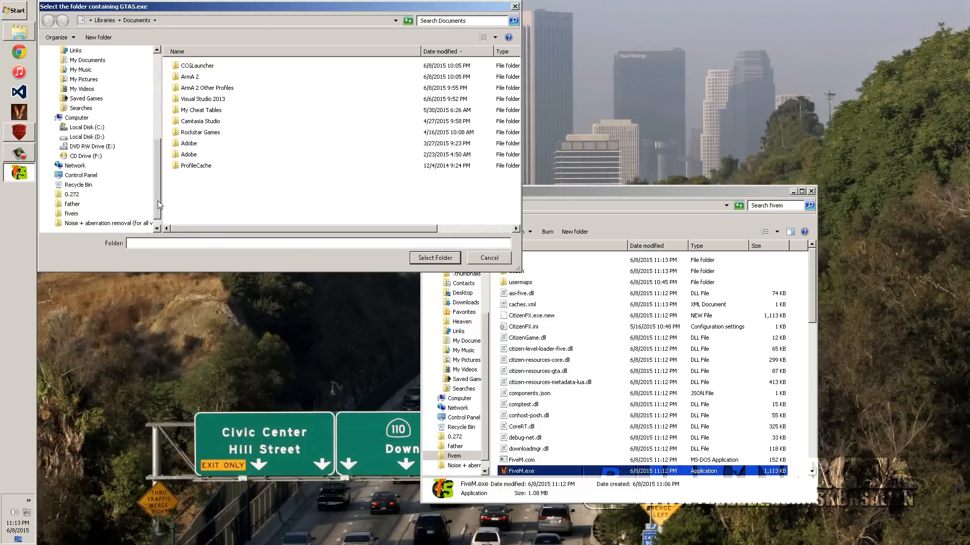
# Step: Browse from Local Disk (C:) through Program Files (x86) and SteamApps into the common folder
pyautogui.click(85, 127)
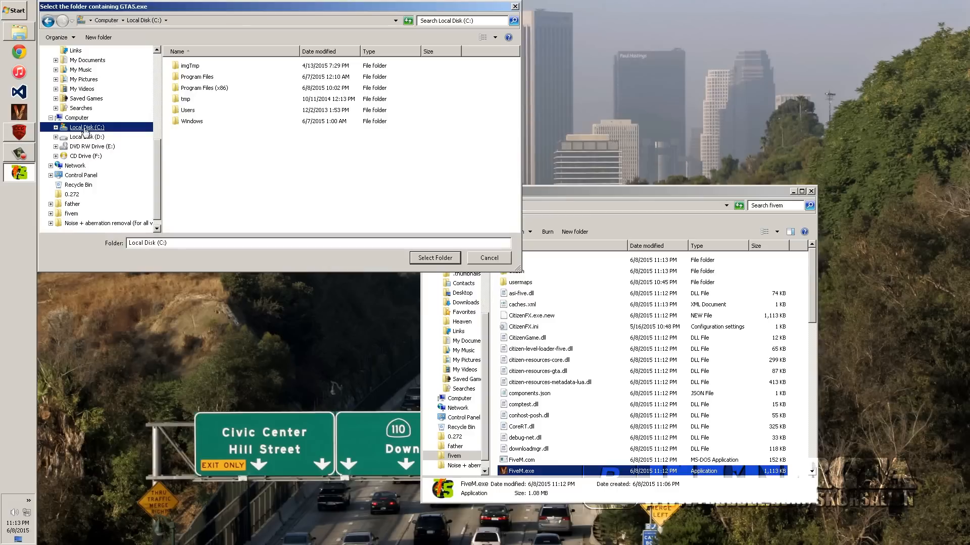
pyautogui.click(204, 88)
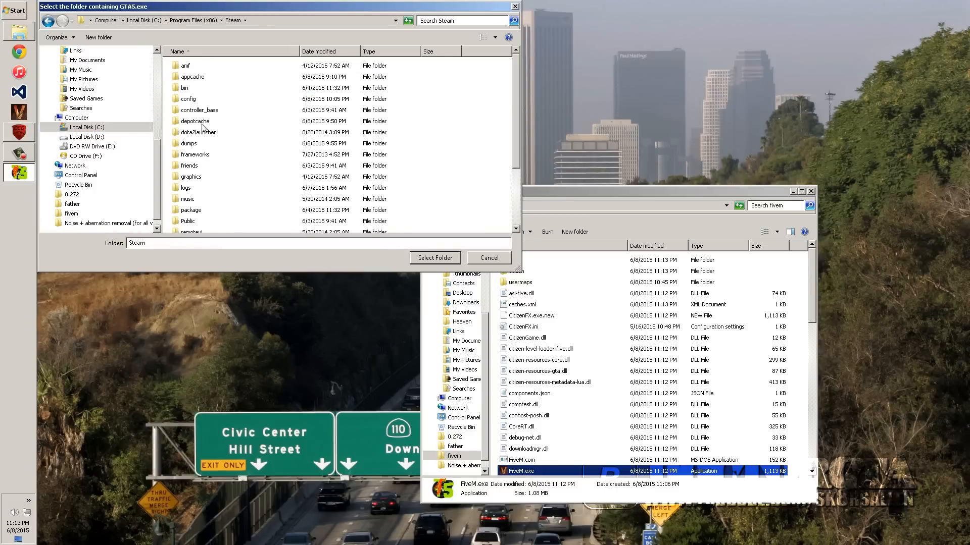
pyautogui.doubleClick(198, 65)
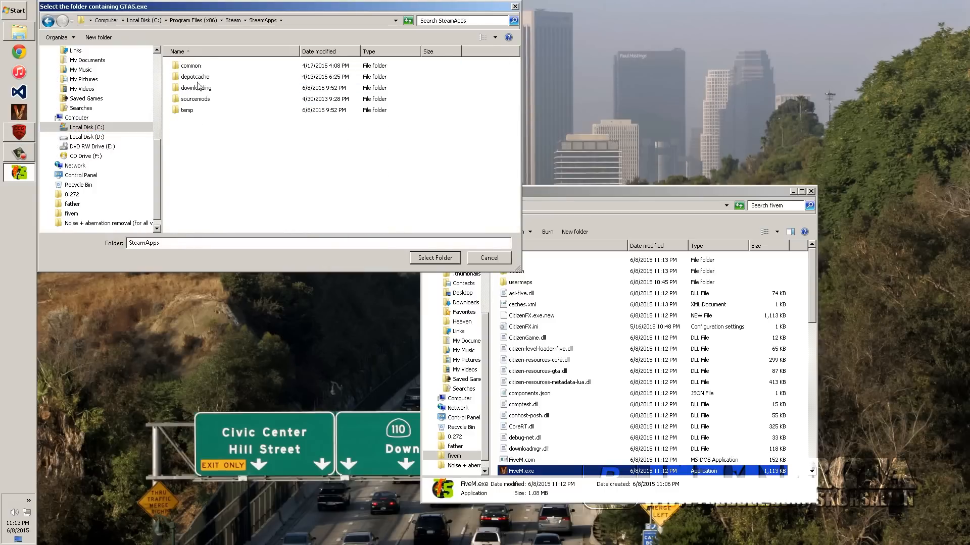
pyautogui.doubleClick(195, 87)
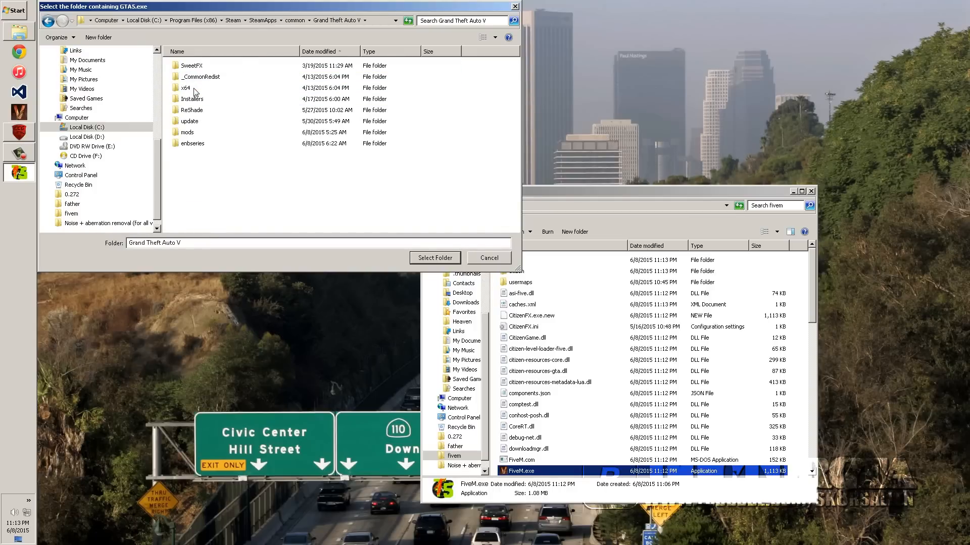
pyautogui.moveTo(274, 173)
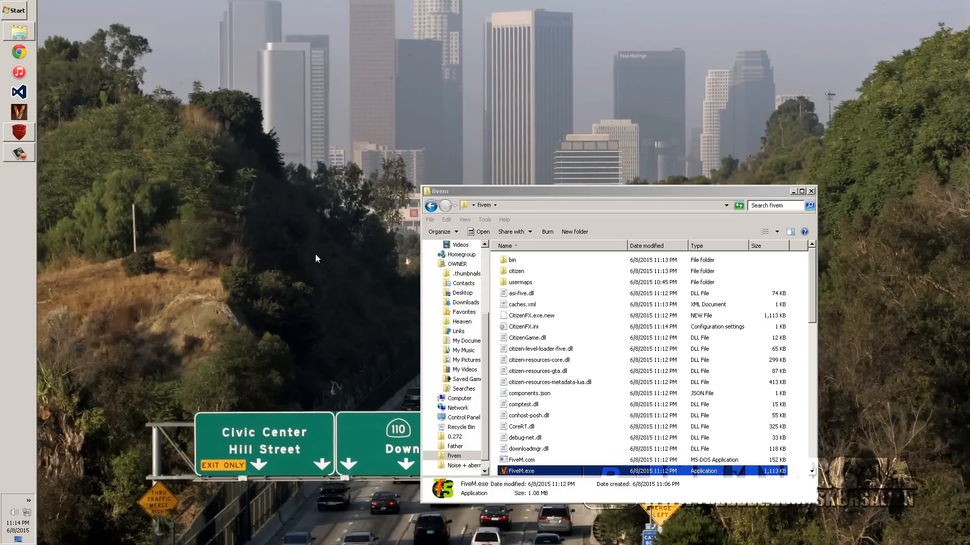
pyautogui.moveTo(287, 99)
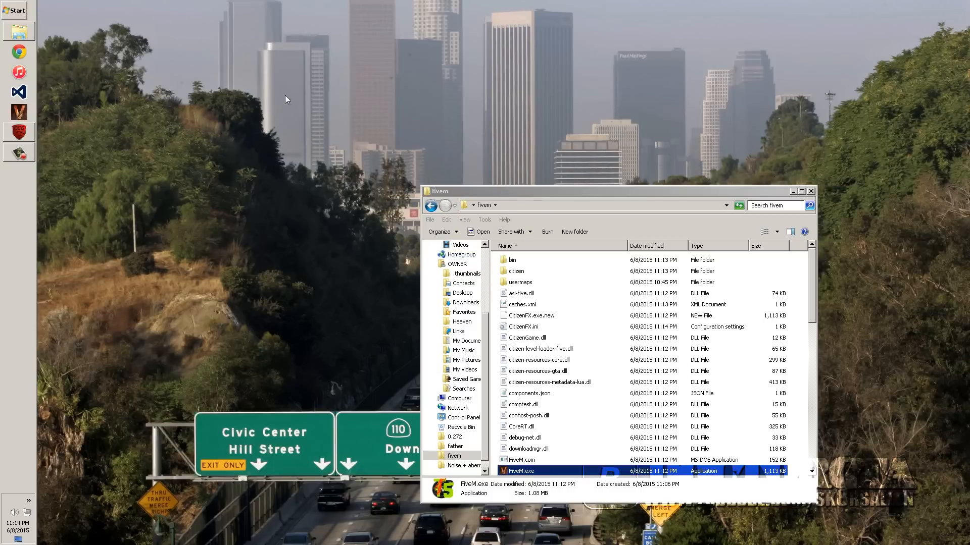
pyautogui.moveTo(628, 503)
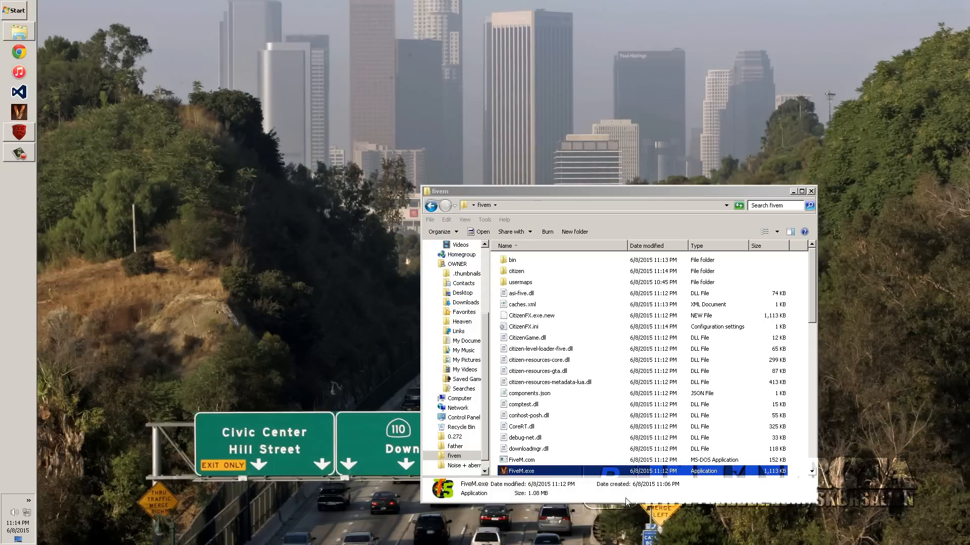
pyautogui.moveTo(523, 482)
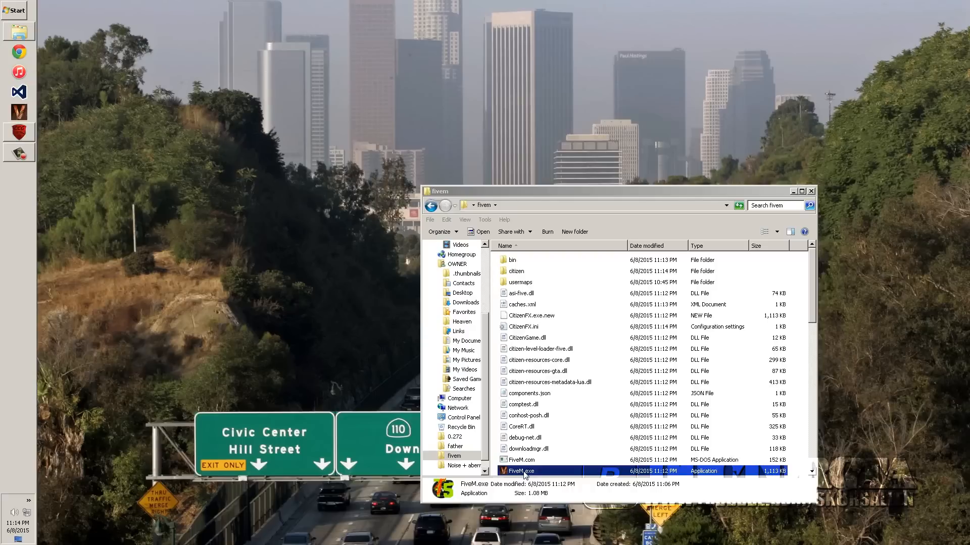
# Step: Launch FiveM again to start Grand Theft Auto V on the CustomCombatGaming server
pyautogui.doubleClick(523, 470)
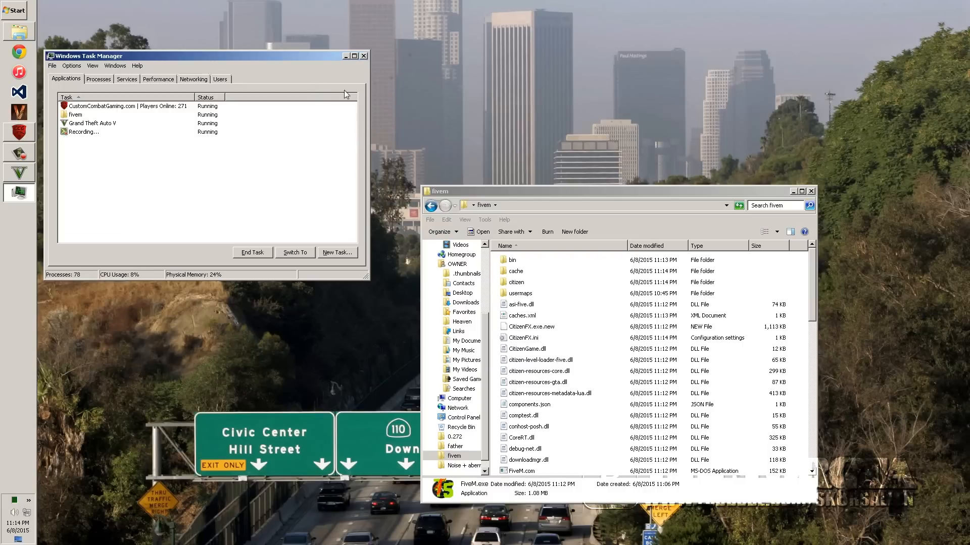
pyautogui.moveTo(79, 432)
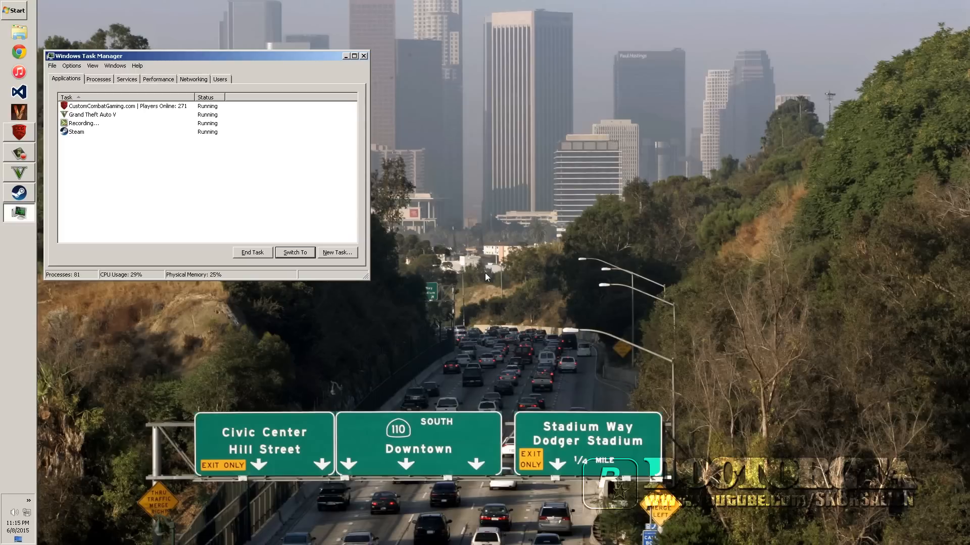
# Step: End the Grand Theft Auto V task after Switch To fails, then close Task Manager
pyautogui.click(91, 115)
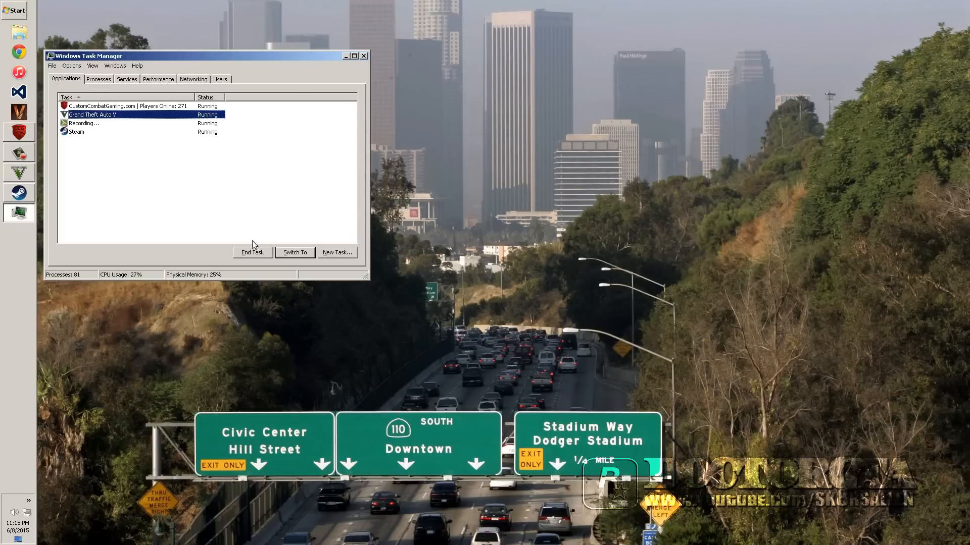
pyautogui.click(294, 252)
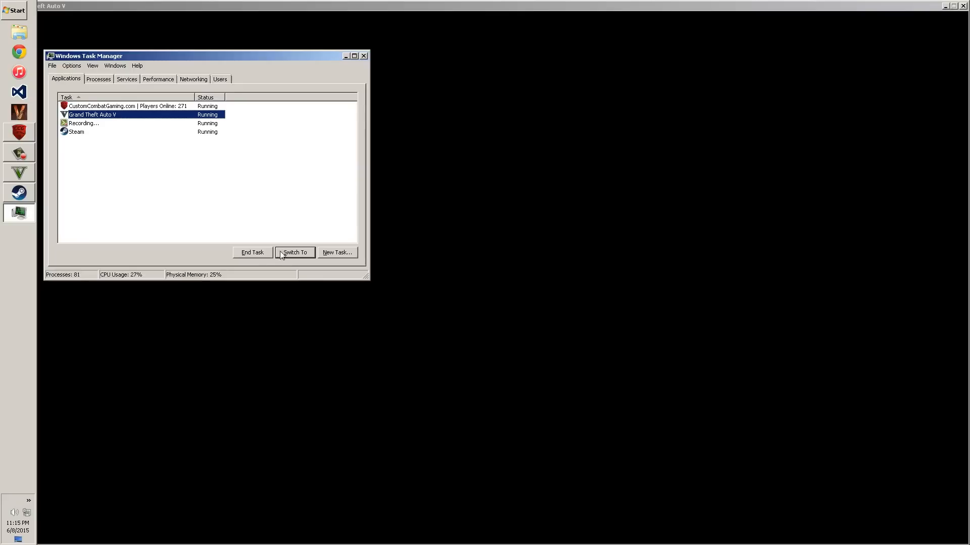
pyautogui.click(251, 252)
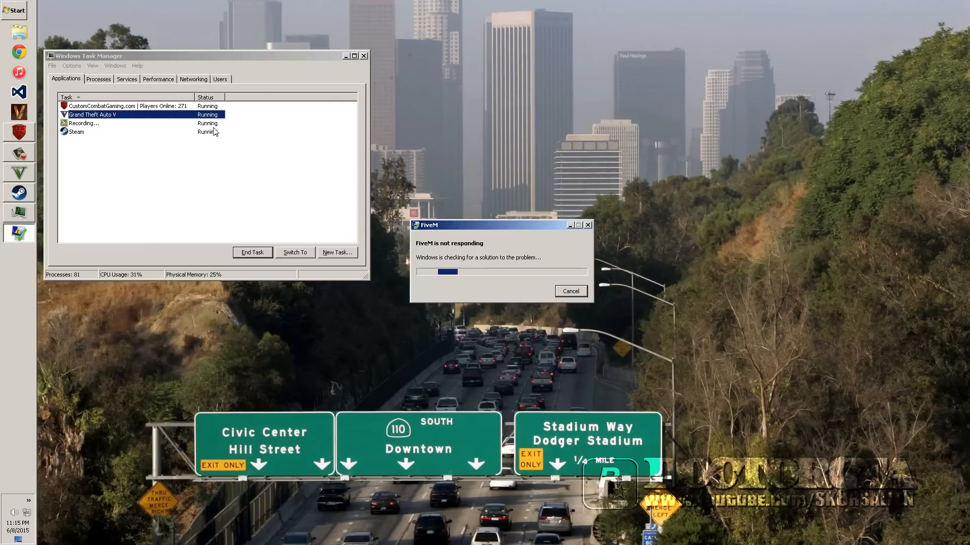
pyautogui.click(252, 252)
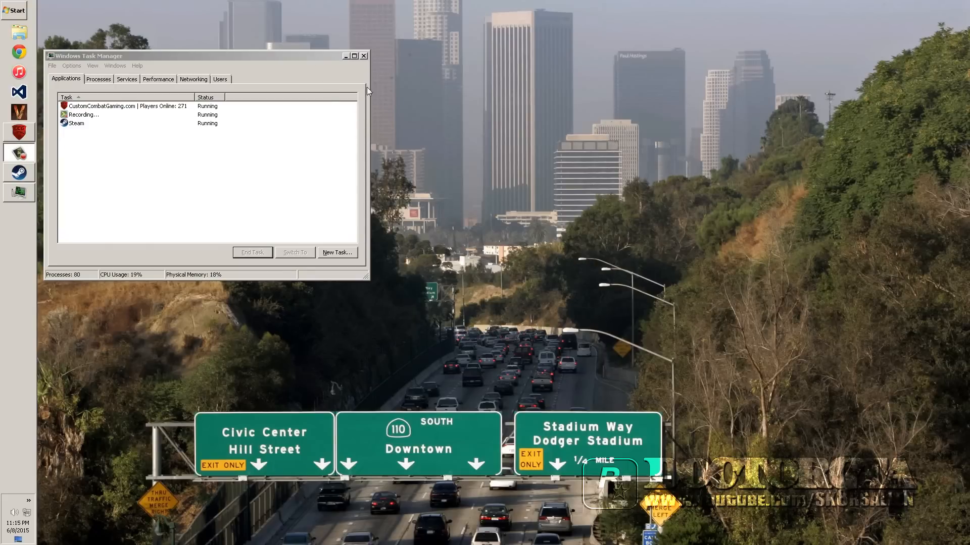
pyautogui.click(363, 56)
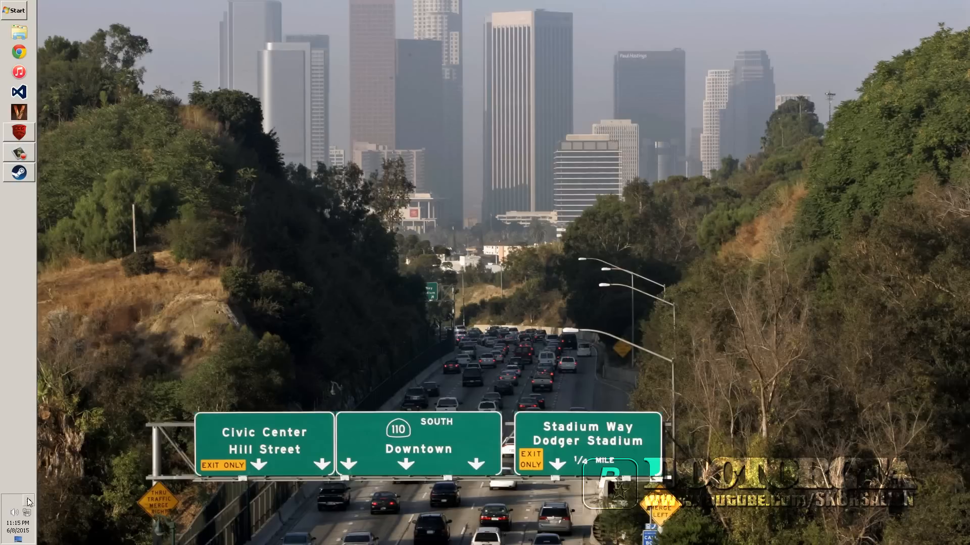
# Step: Open the fivem folder and run FiveM.exe again
pyautogui.click(28, 501)
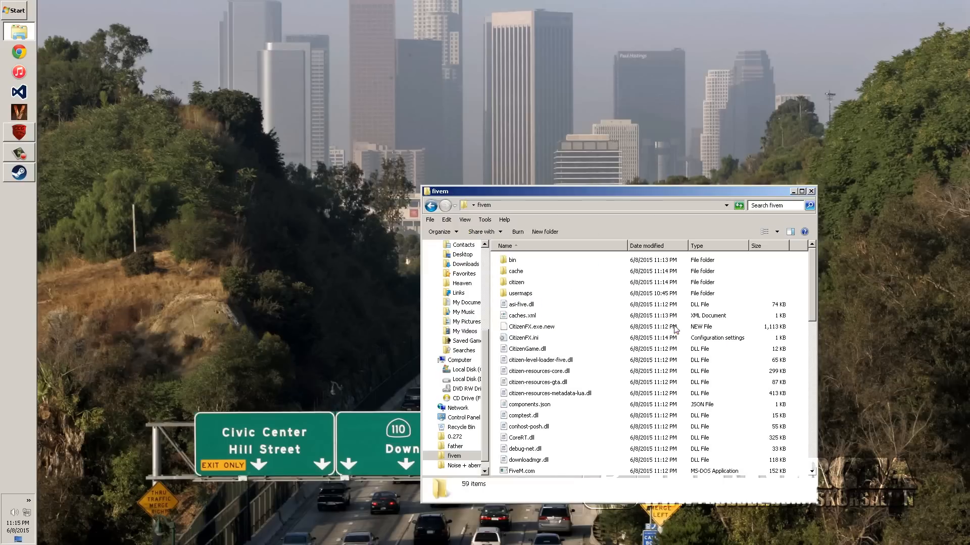
pyautogui.click(521, 326)
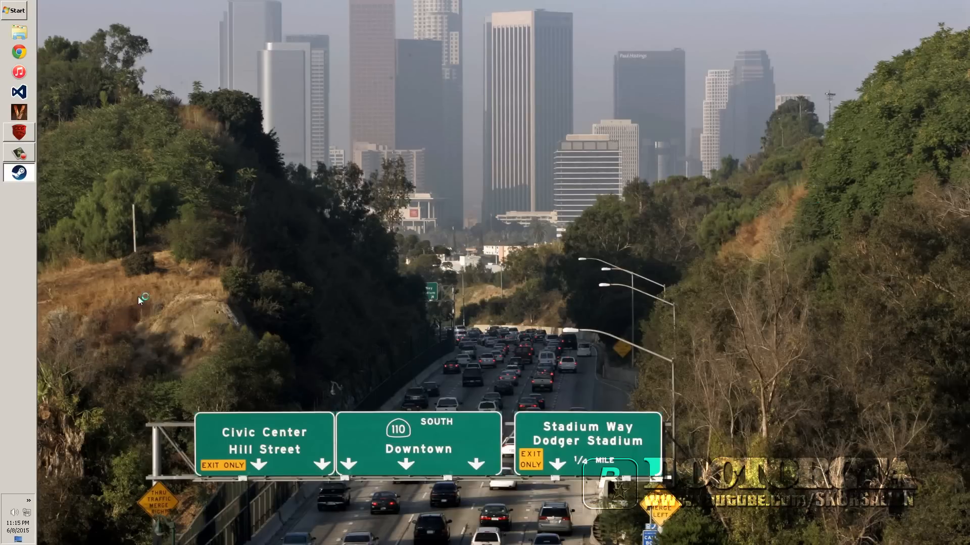
pyautogui.moveTo(388, 315)
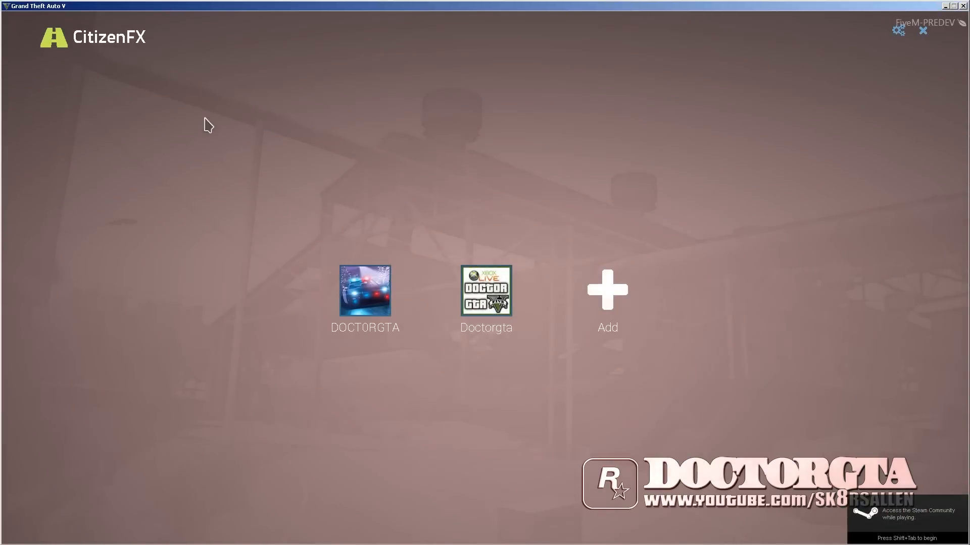
pyautogui.moveTo(192, 152)
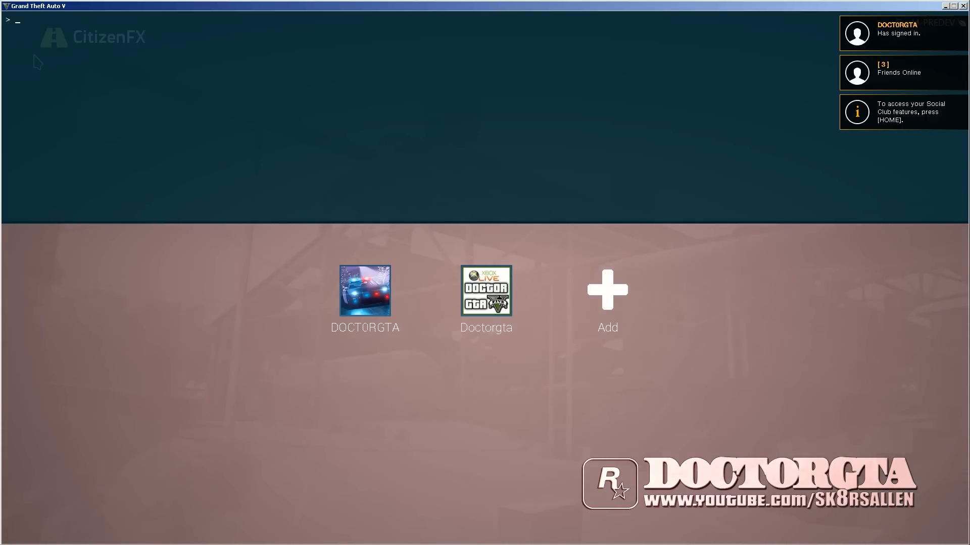
# Step: Enter 'invoke-levelload vc' in the console to load the Vice City map
pyautogui.write('invoke-')
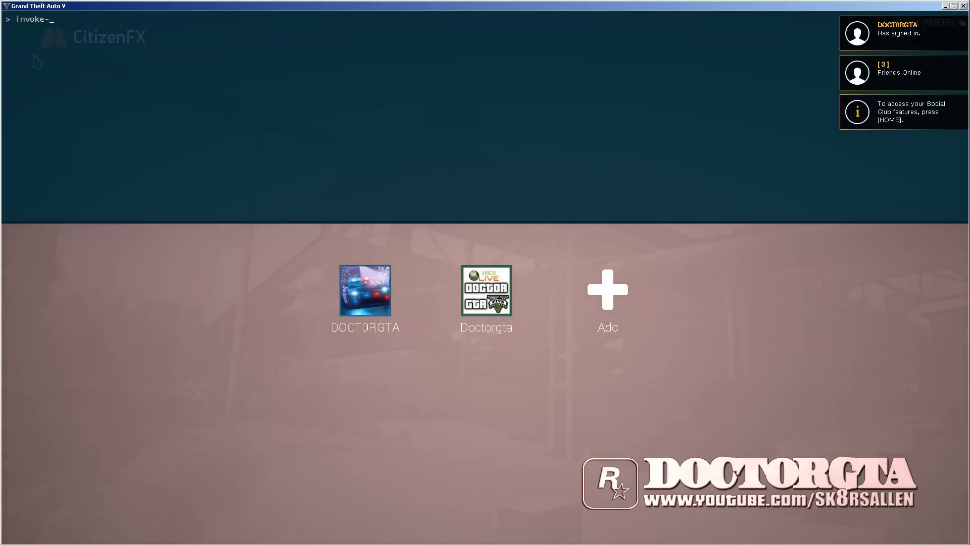
pyautogui.write('levelload')
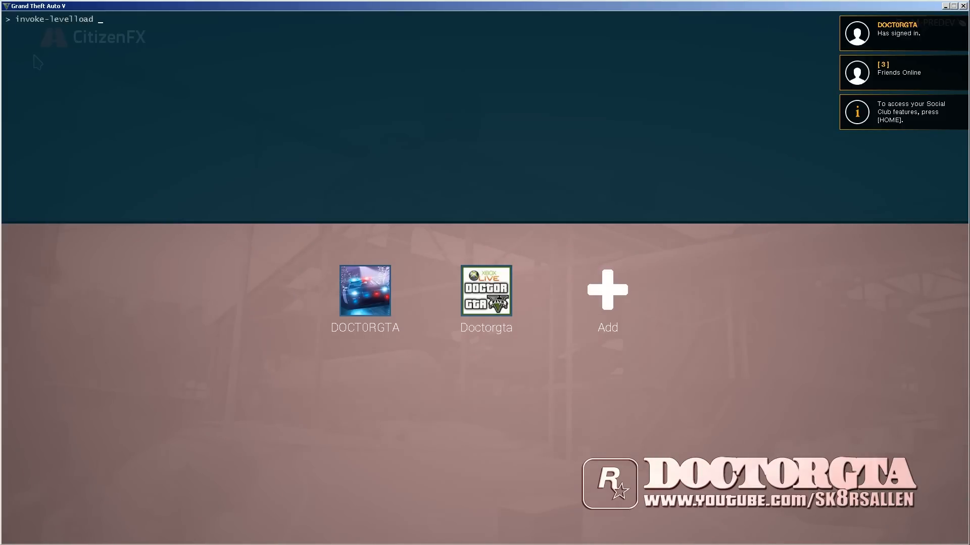
pyautogui.write('vc')
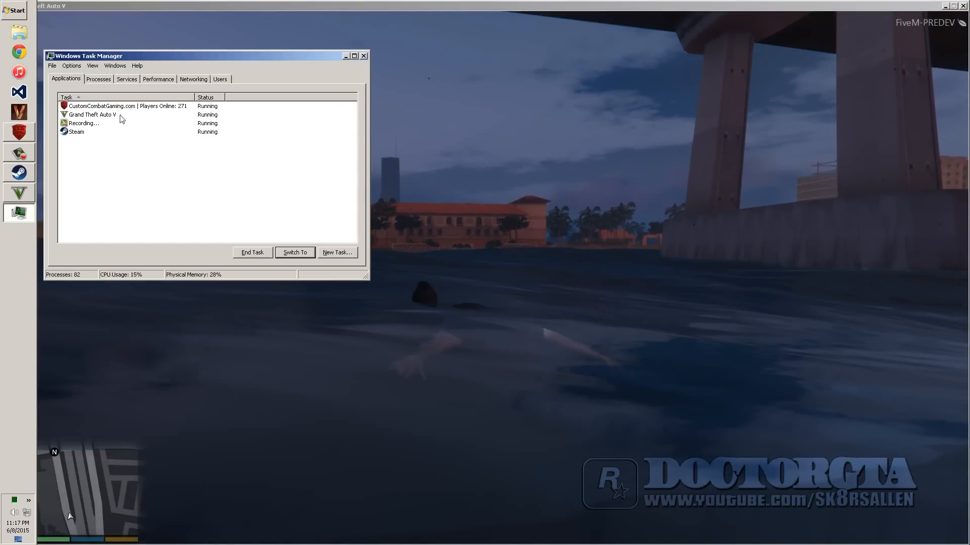
# Step: Force-end Grand Theft Auto V with End Task and End Now, then close Task Manager
pyautogui.click(91, 114)
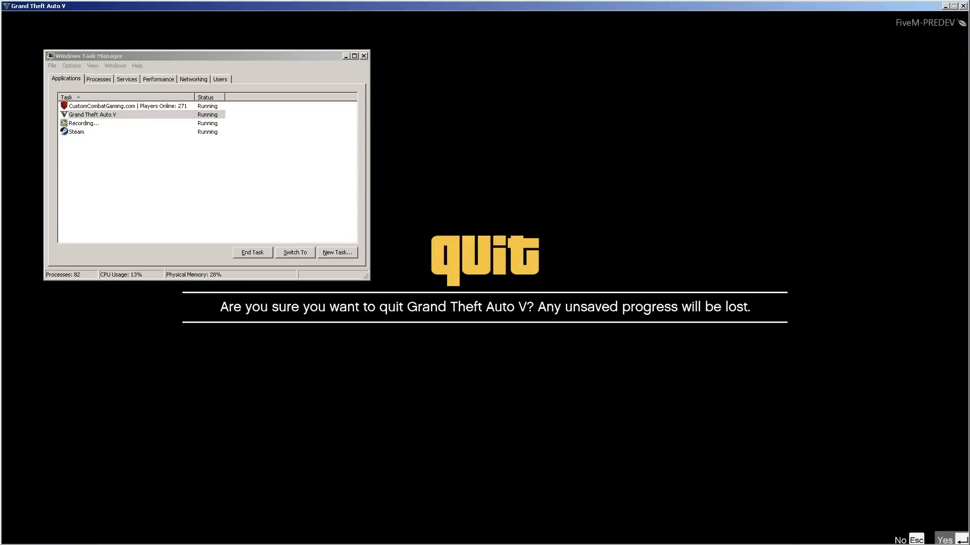
pyautogui.click(251, 252)
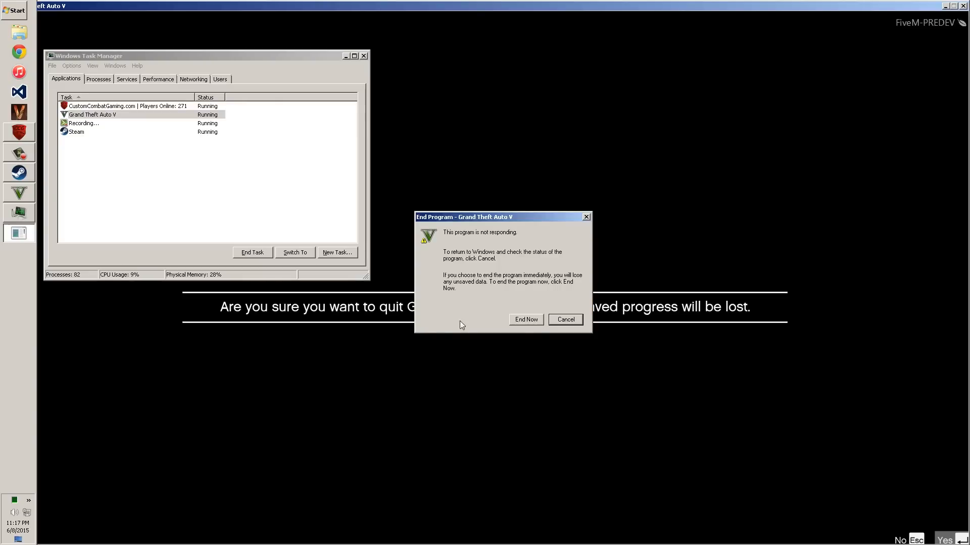
pyautogui.click(525, 320)
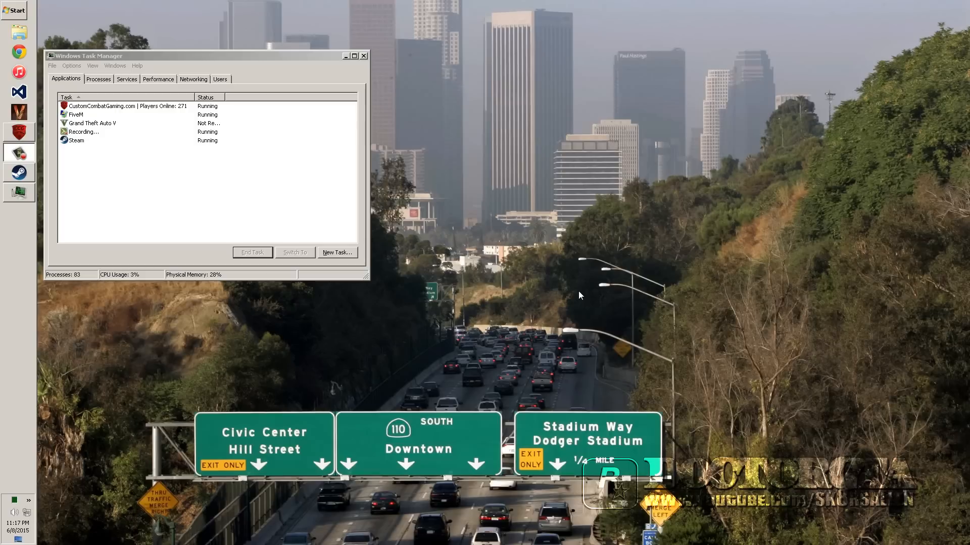
pyautogui.click(364, 55)
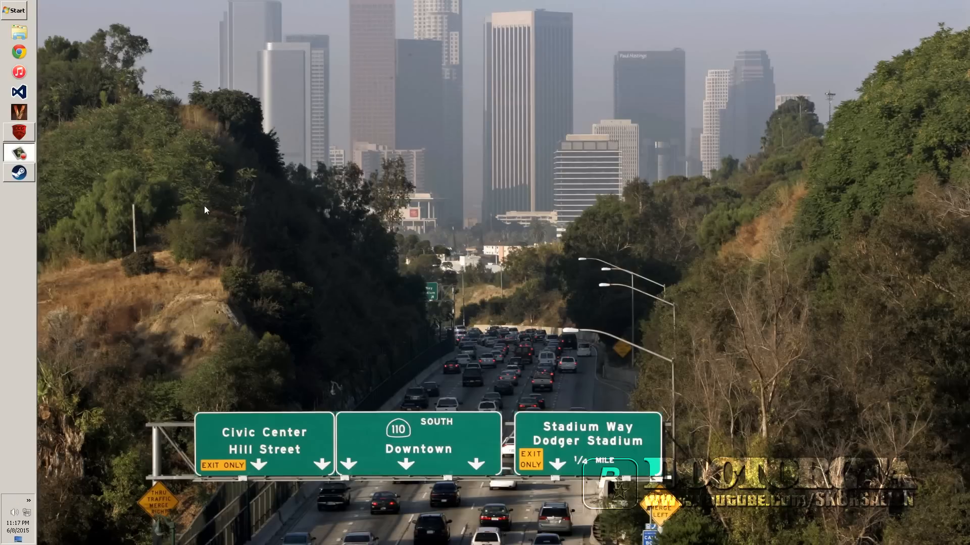
pyautogui.moveTo(19, 173)
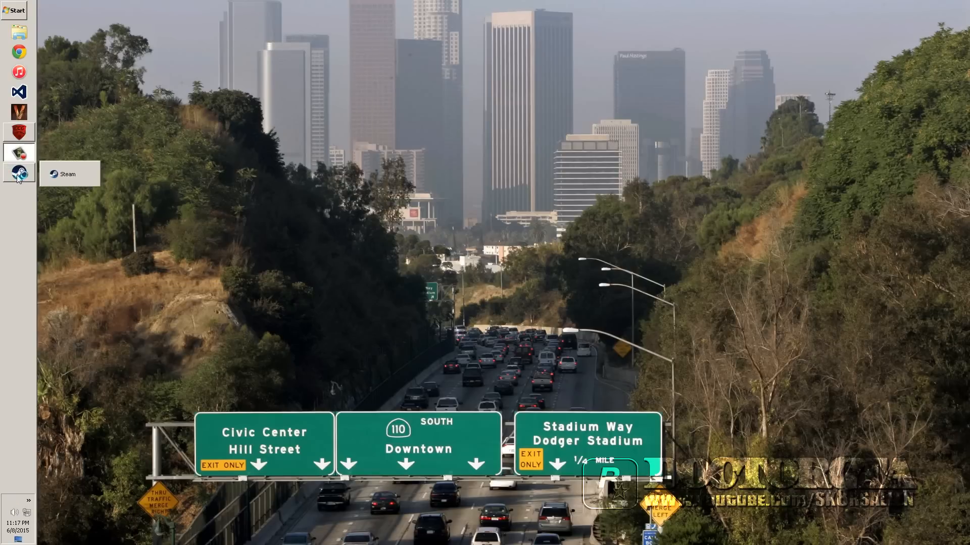
# Step: Check gmlhax.asi in NewFiveM's plugins folder, then create a 'plugins' folder inside fivem
pyautogui.click(19, 174)
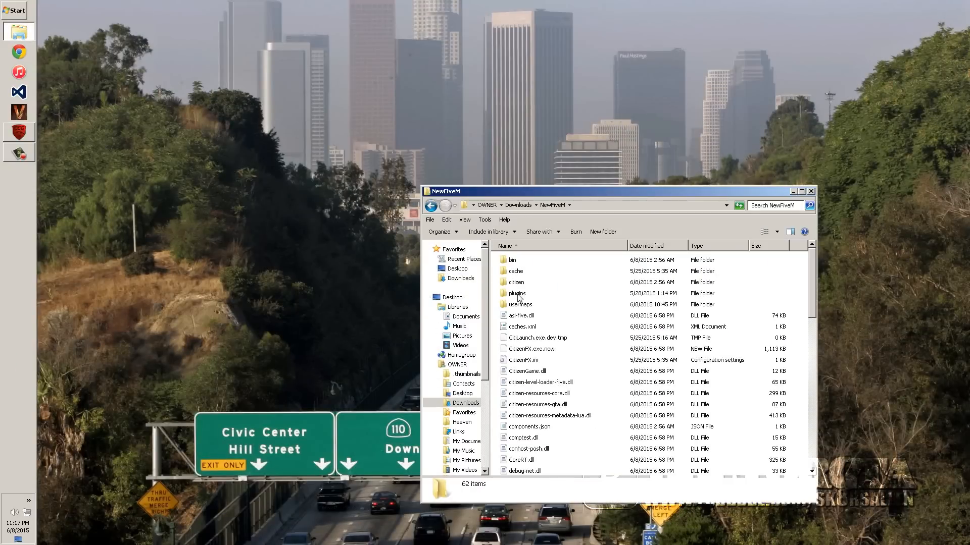
pyautogui.rightClick(520, 259)
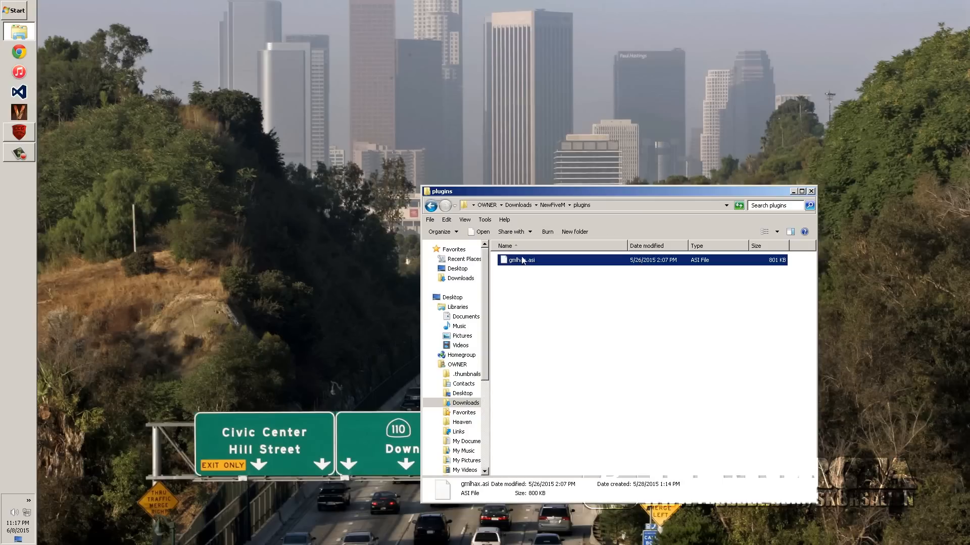
pyautogui.click(458, 268)
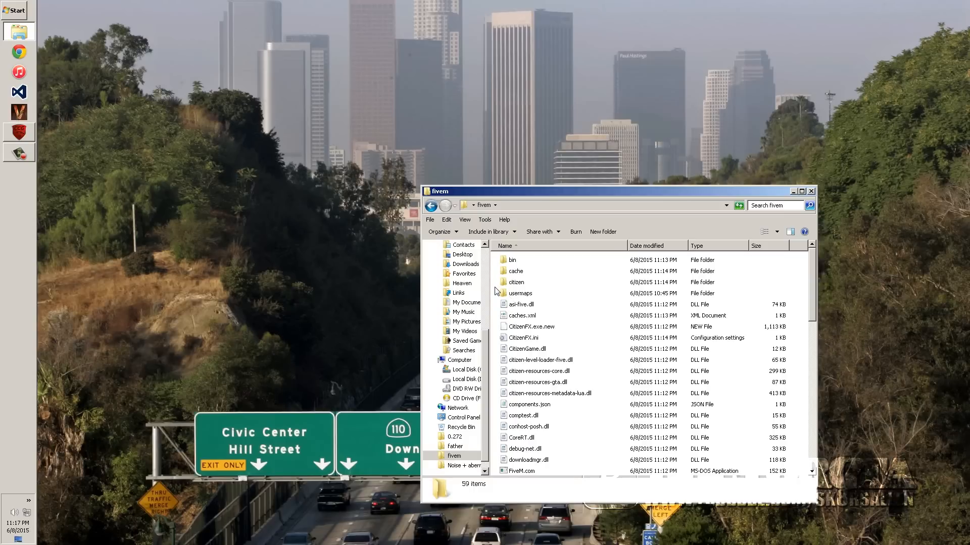
pyautogui.scroll(-3)
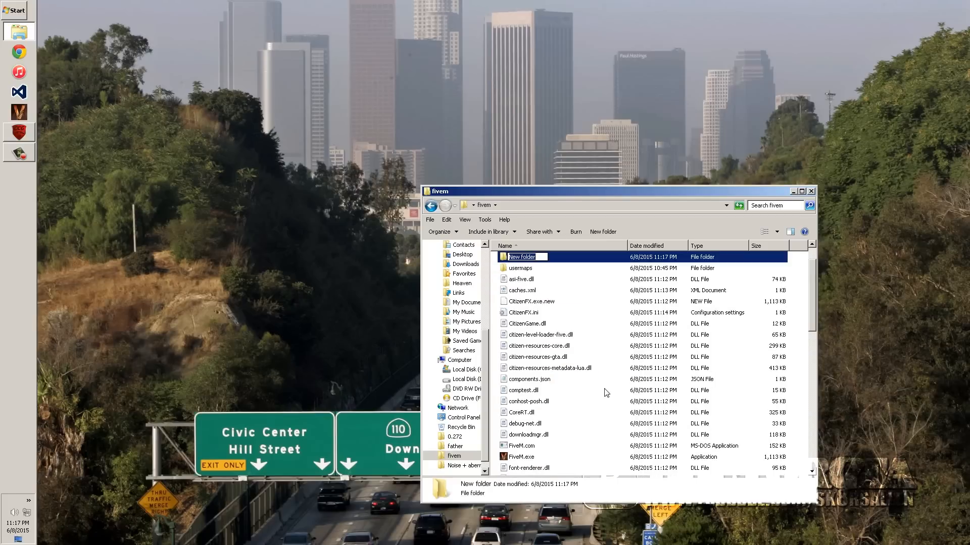
pyautogui.write('plugin')
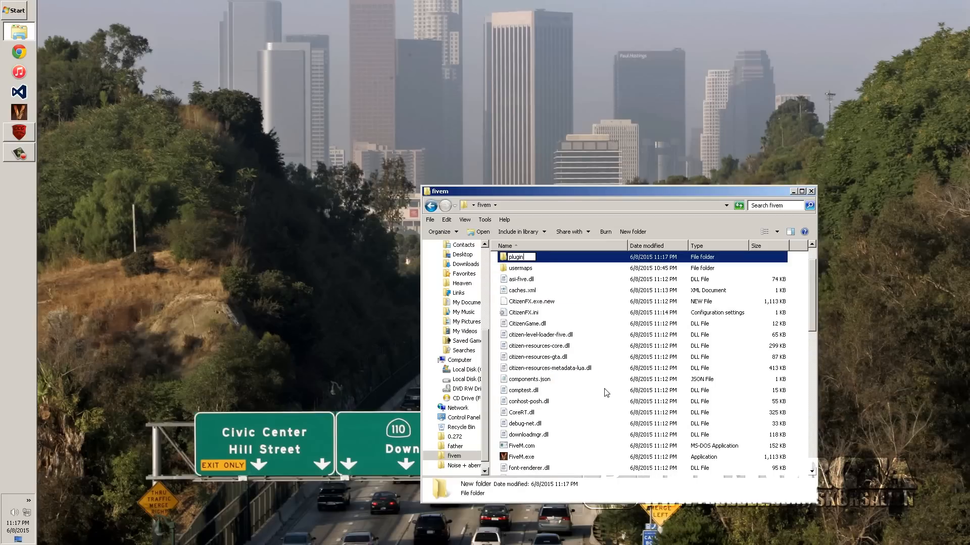
pyautogui.doubleClick(516, 256)
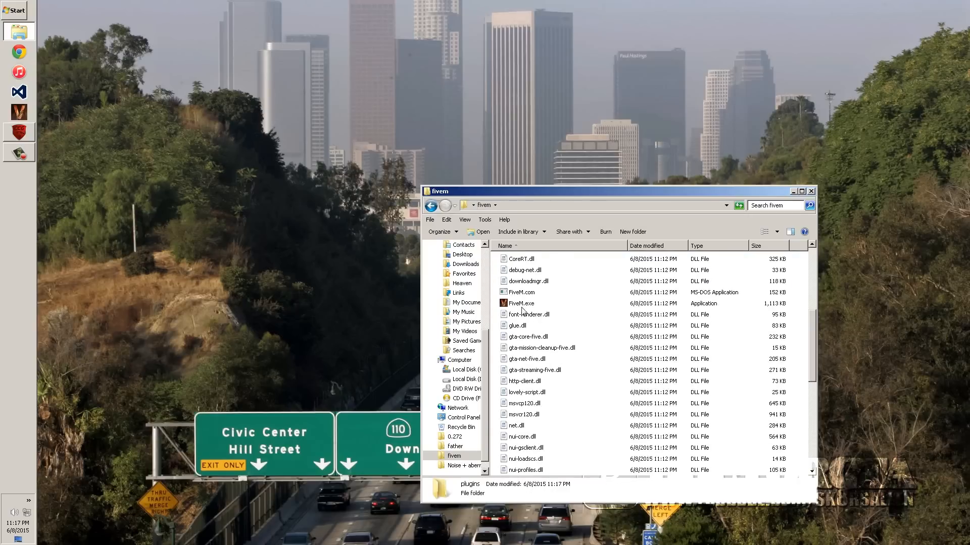
pyautogui.click(520, 303)
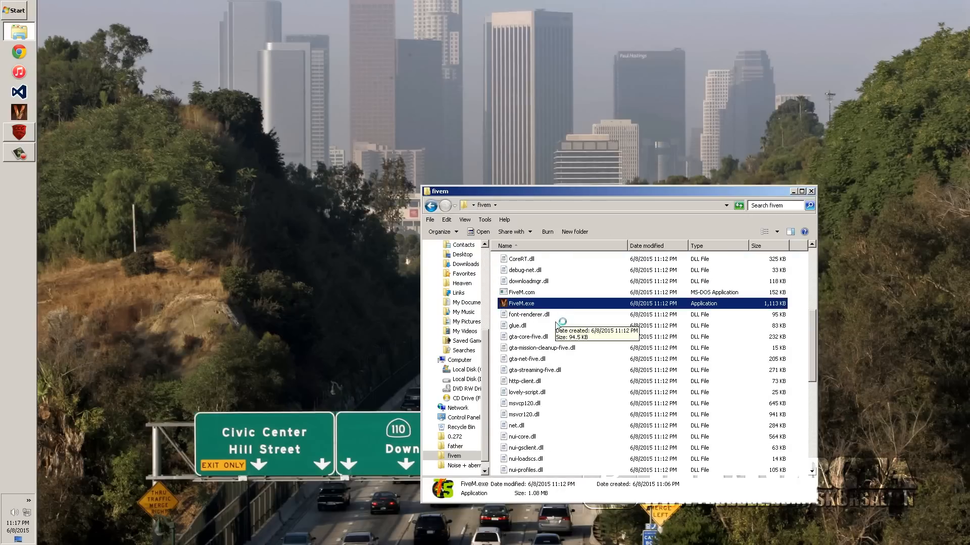